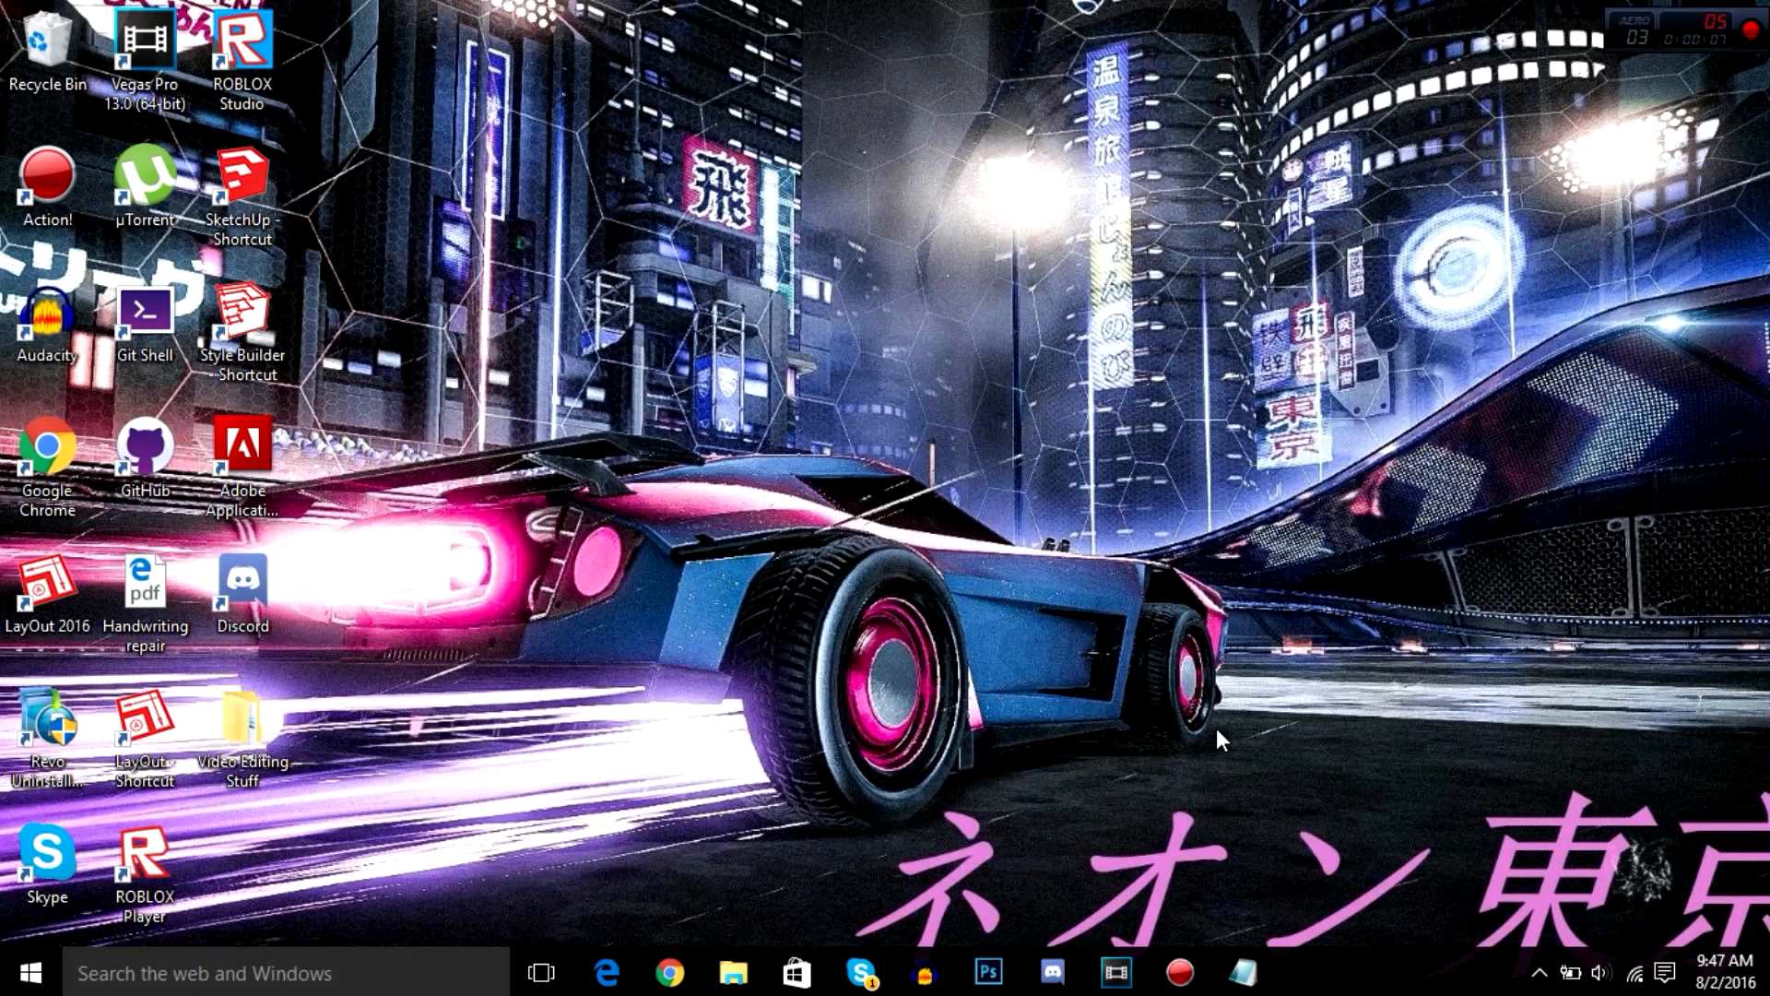
Bring up Google Chrome from the taskbar.
{"action": "left_click", "coordinate": [669, 972]}
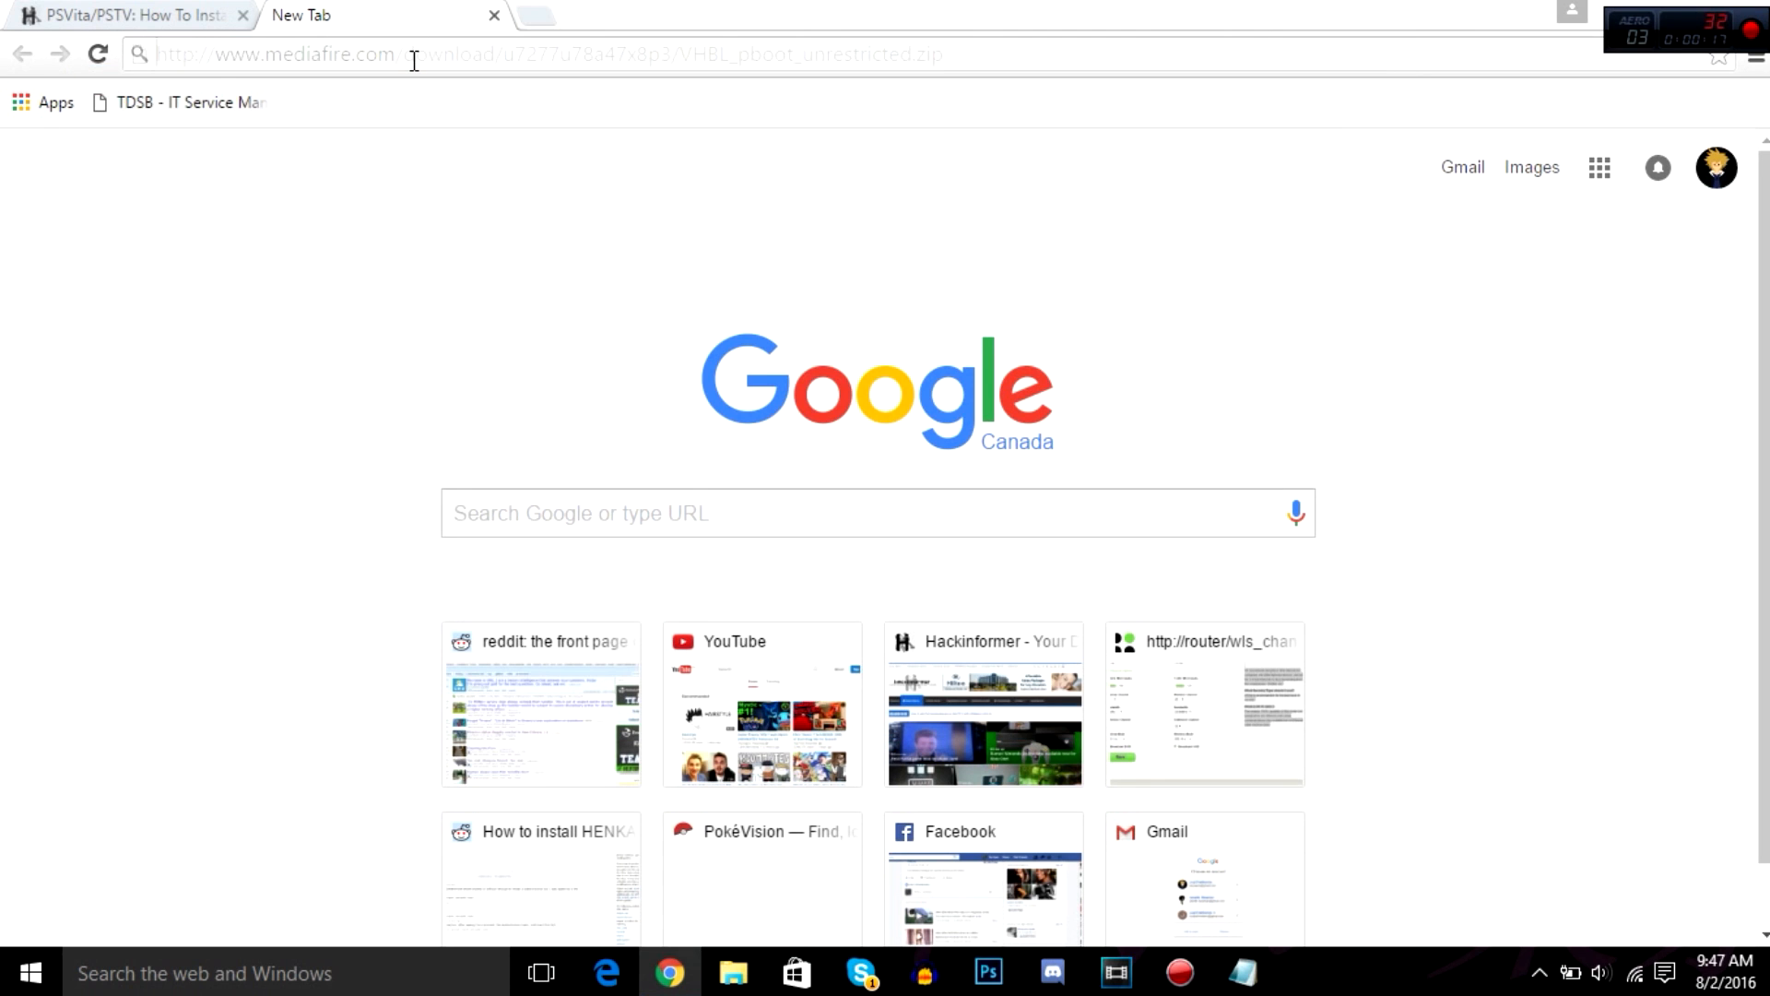
Load the pasted MediaFire link and download VHBL_pboot_unrestricted.zip.
{"action": "key", "text": "Return"}
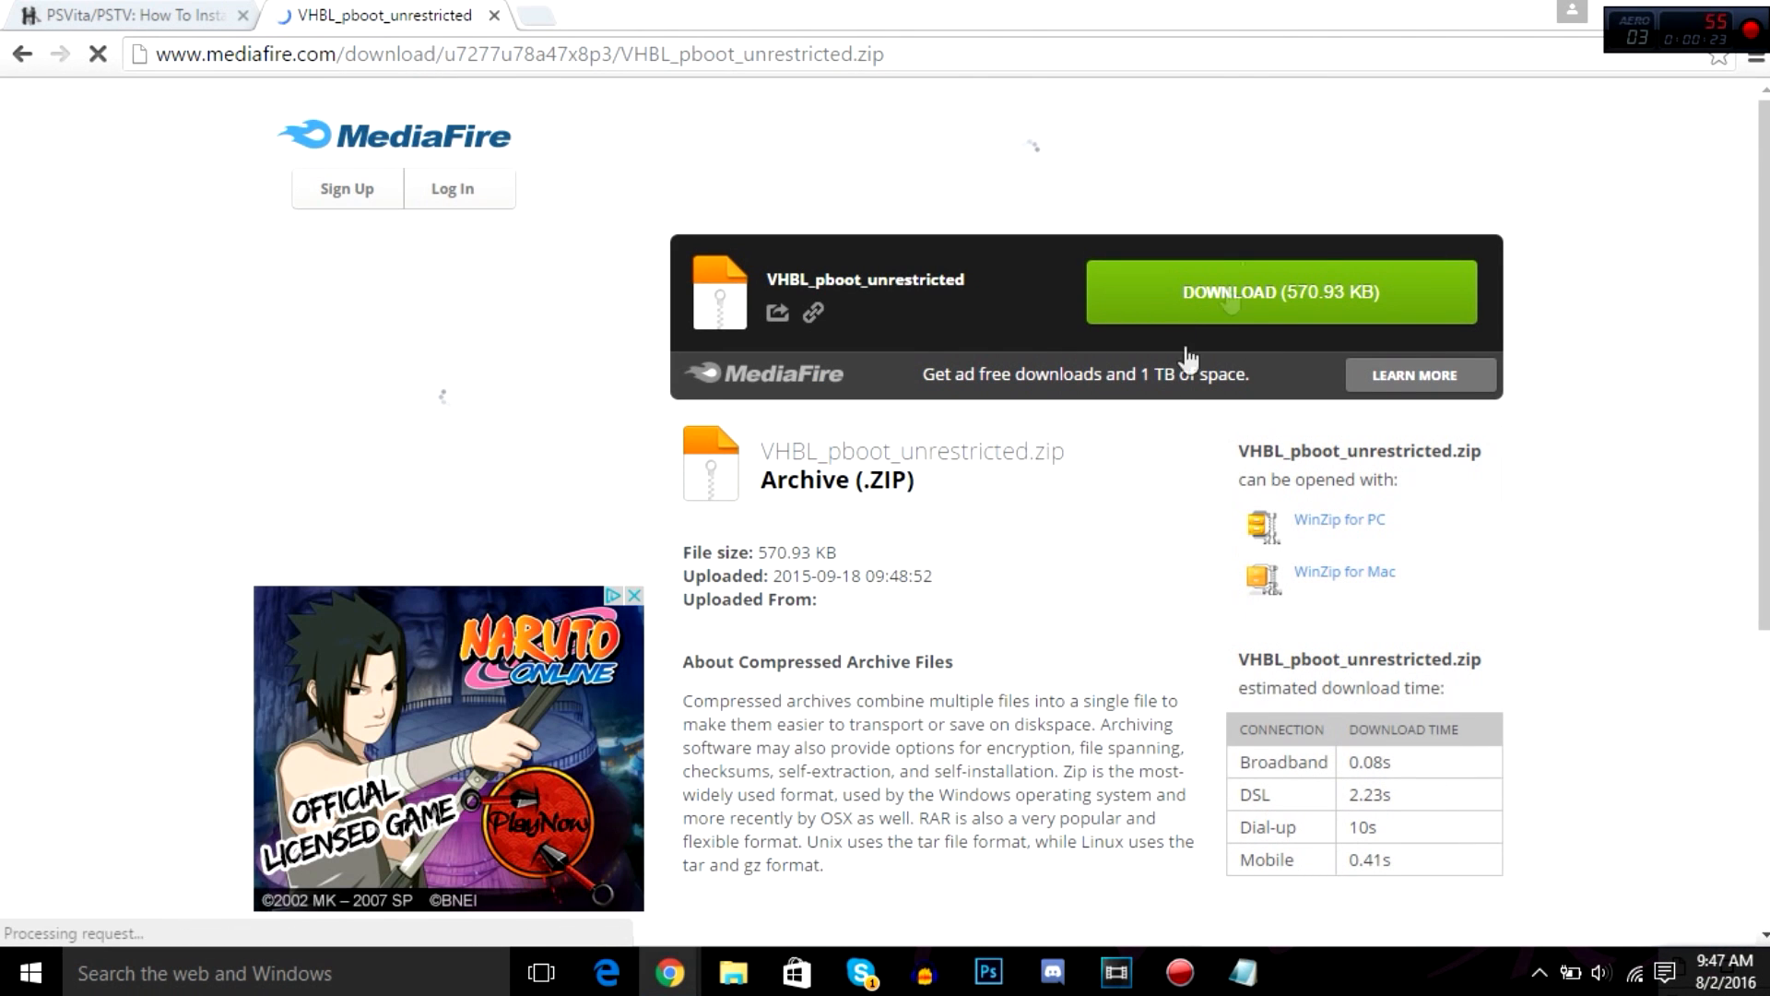
{"action": "left_click", "coordinate": [1279, 292]}
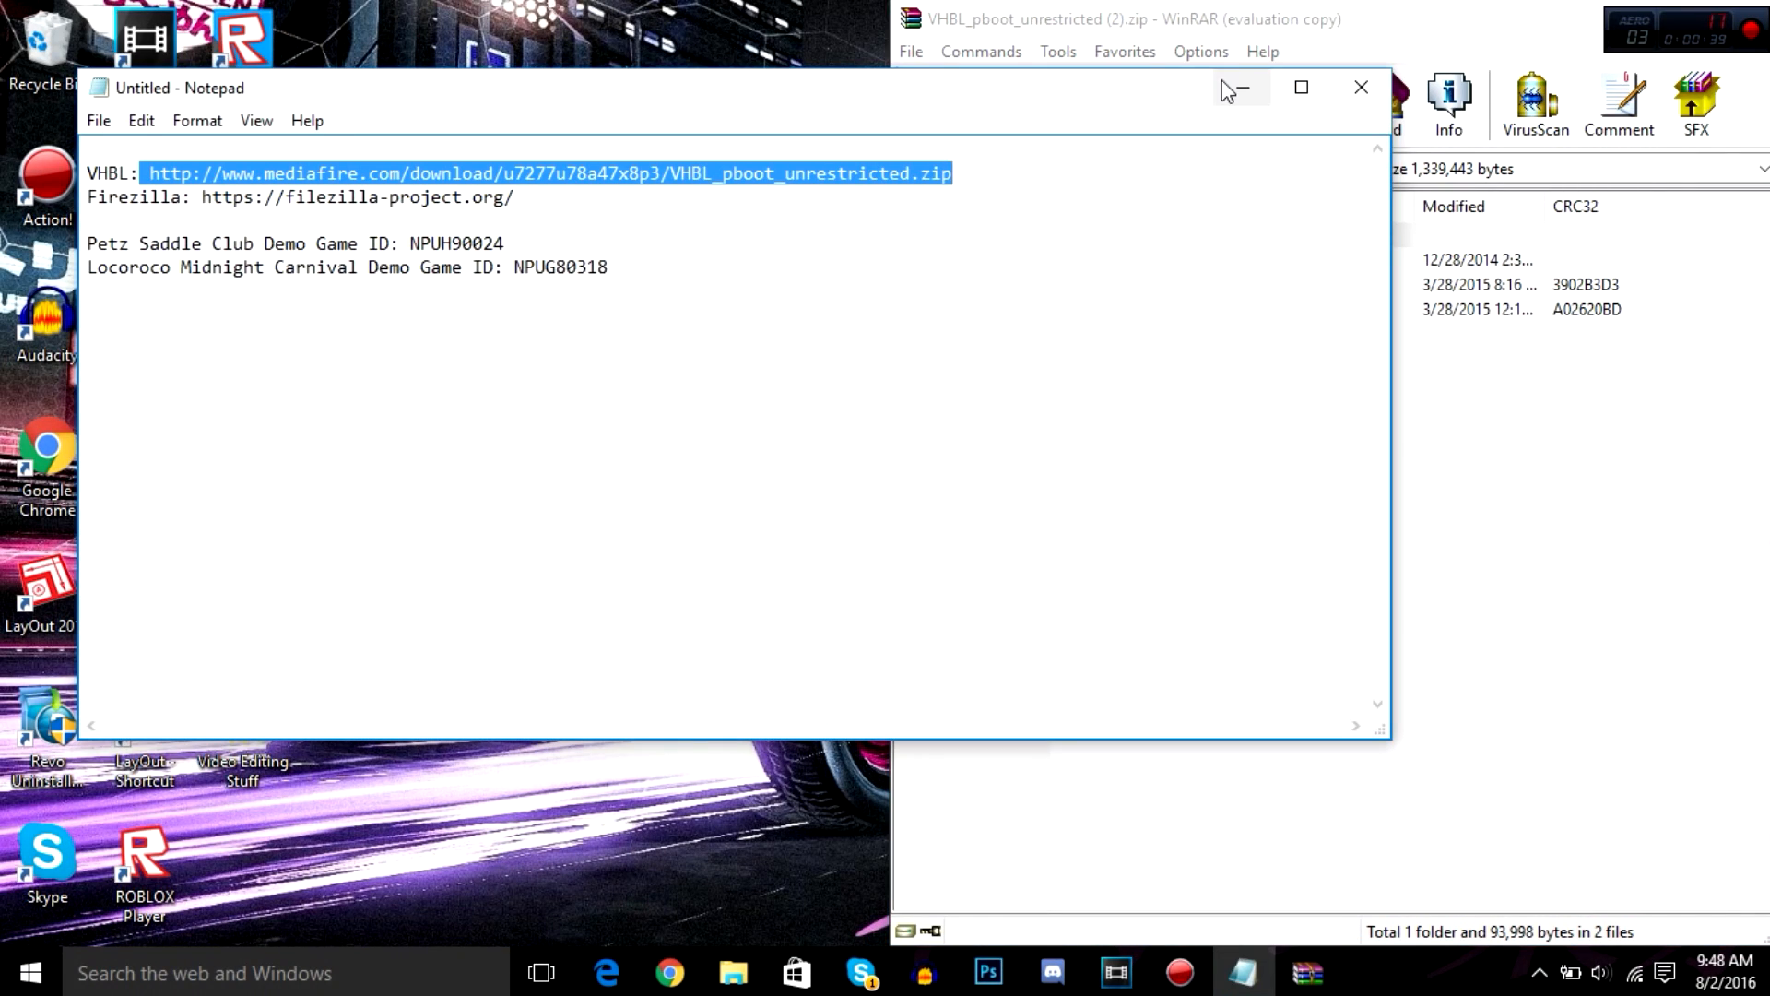
{"action": "mouse_move", "coordinate": [1242, 89]}
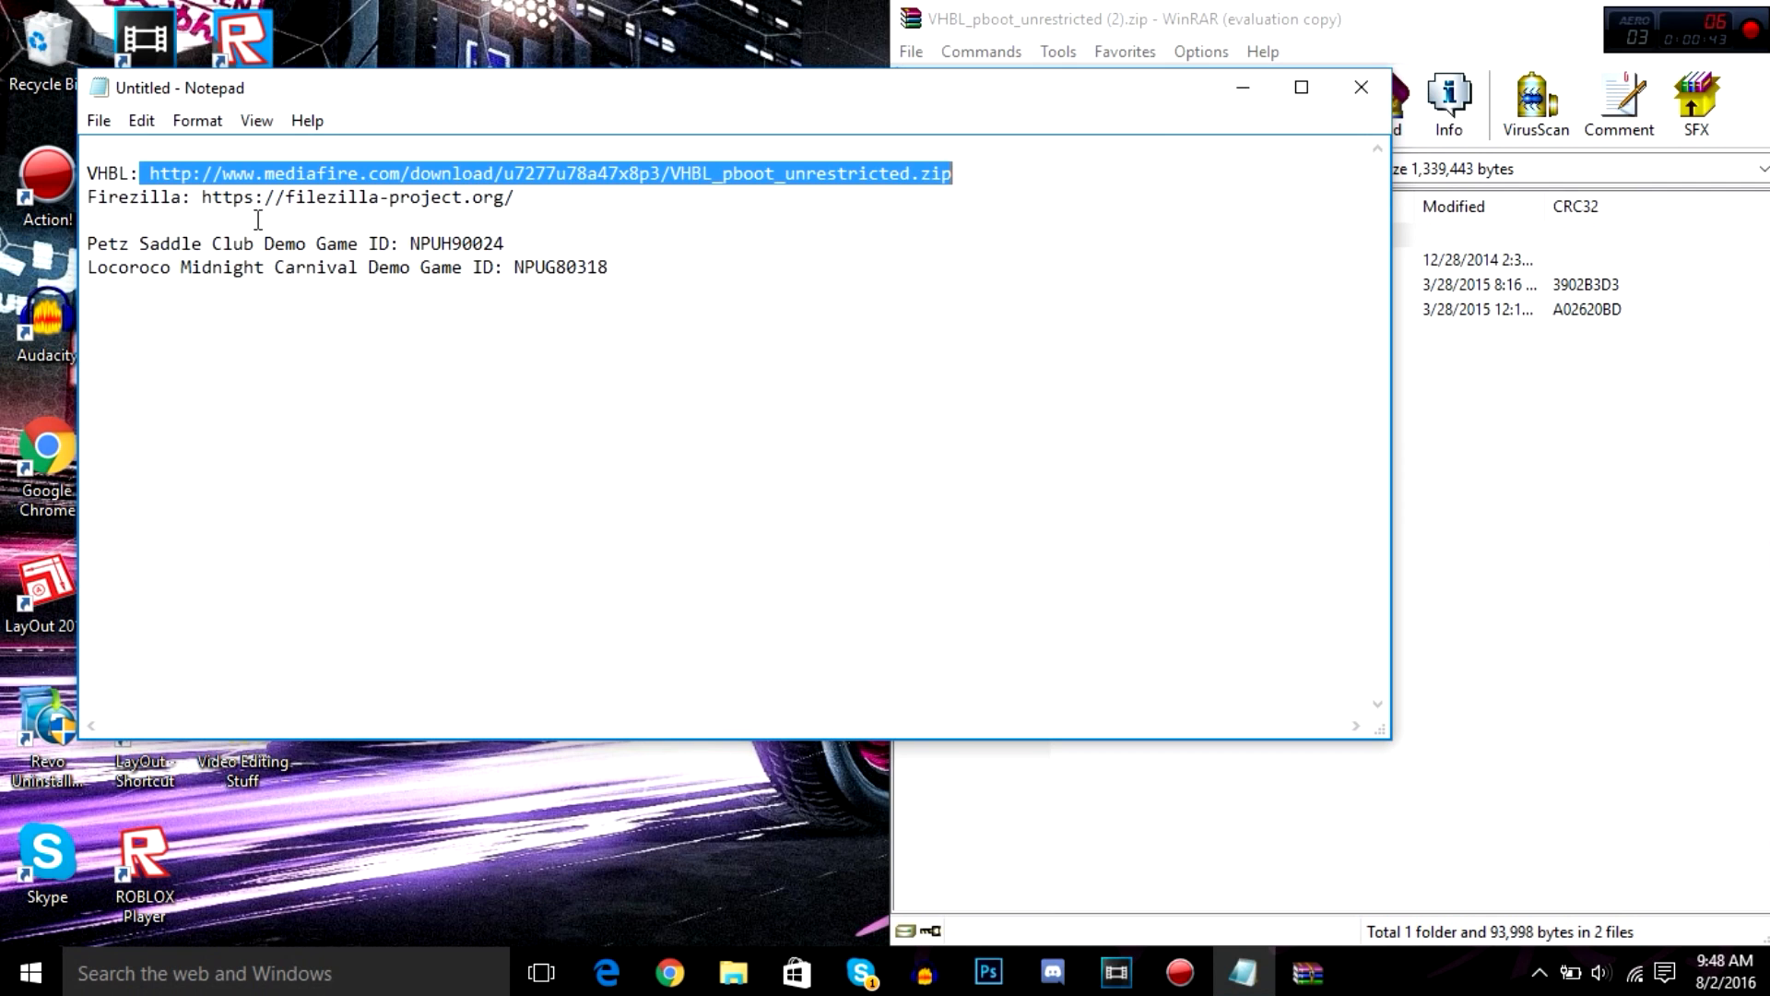
Highlight 'Filezilla' in the notes and open a new File Explorer window.
{"action": "double_click", "coordinate": [136, 197]}
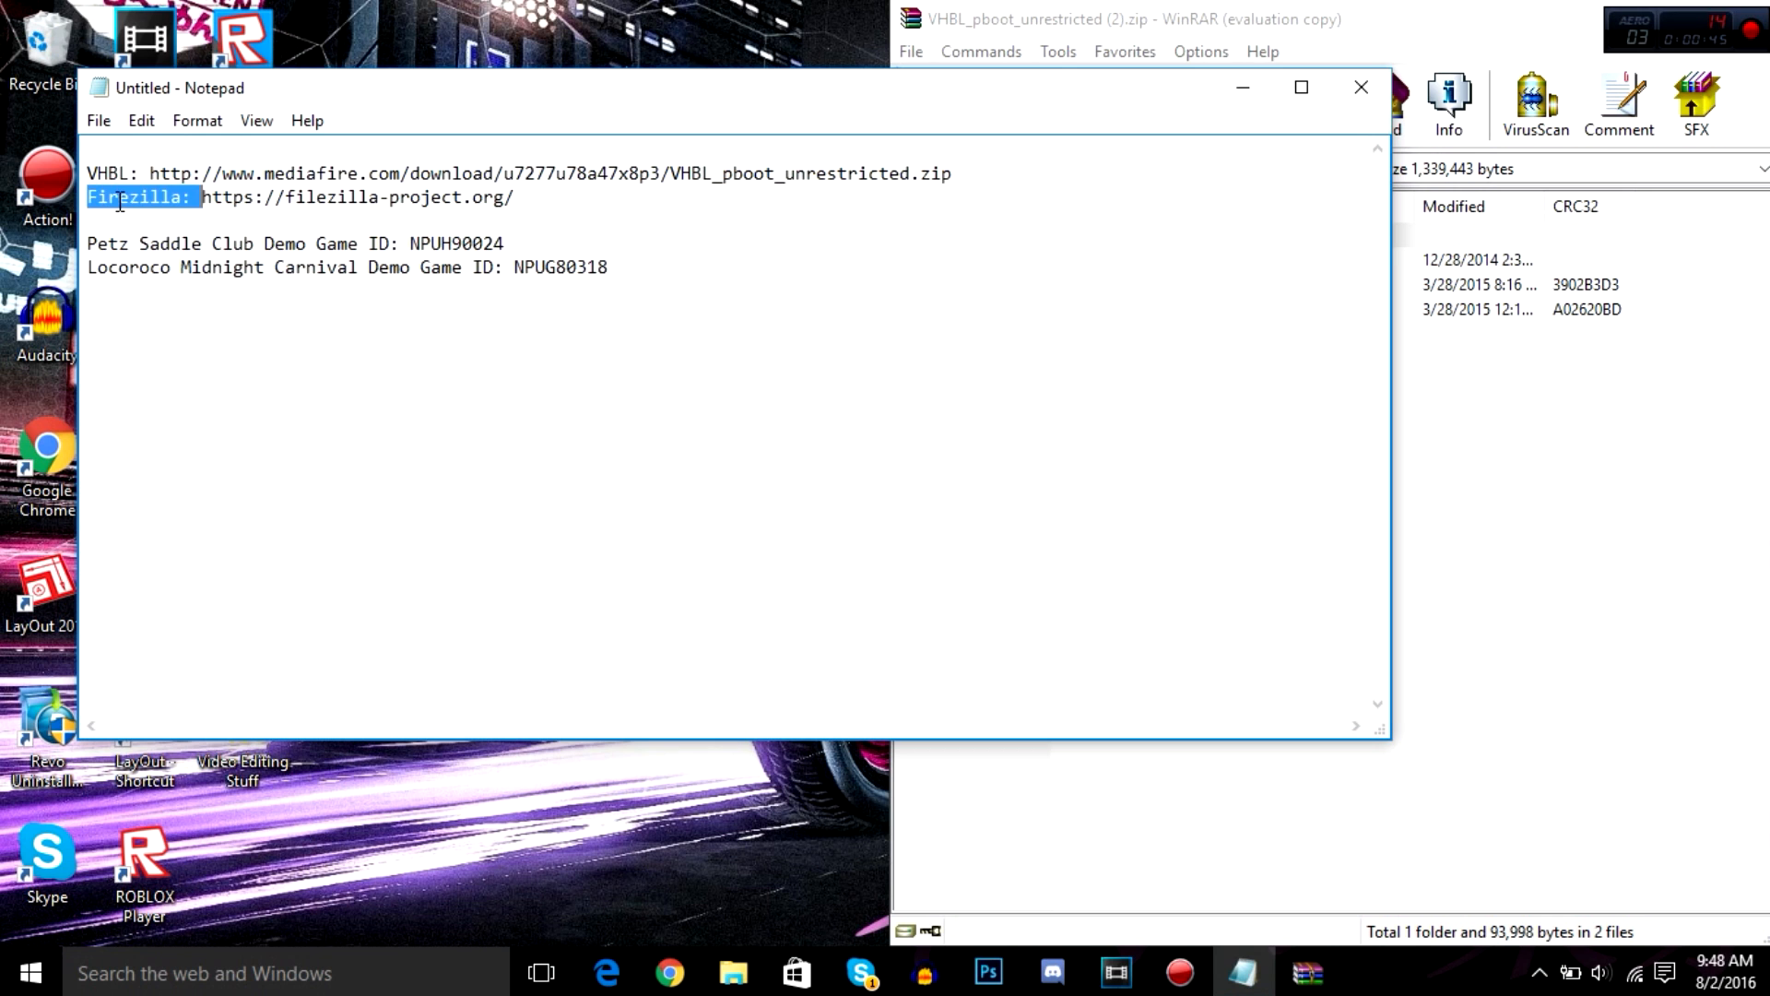
{"action": "mouse_move", "coordinate": [1242, 88]}
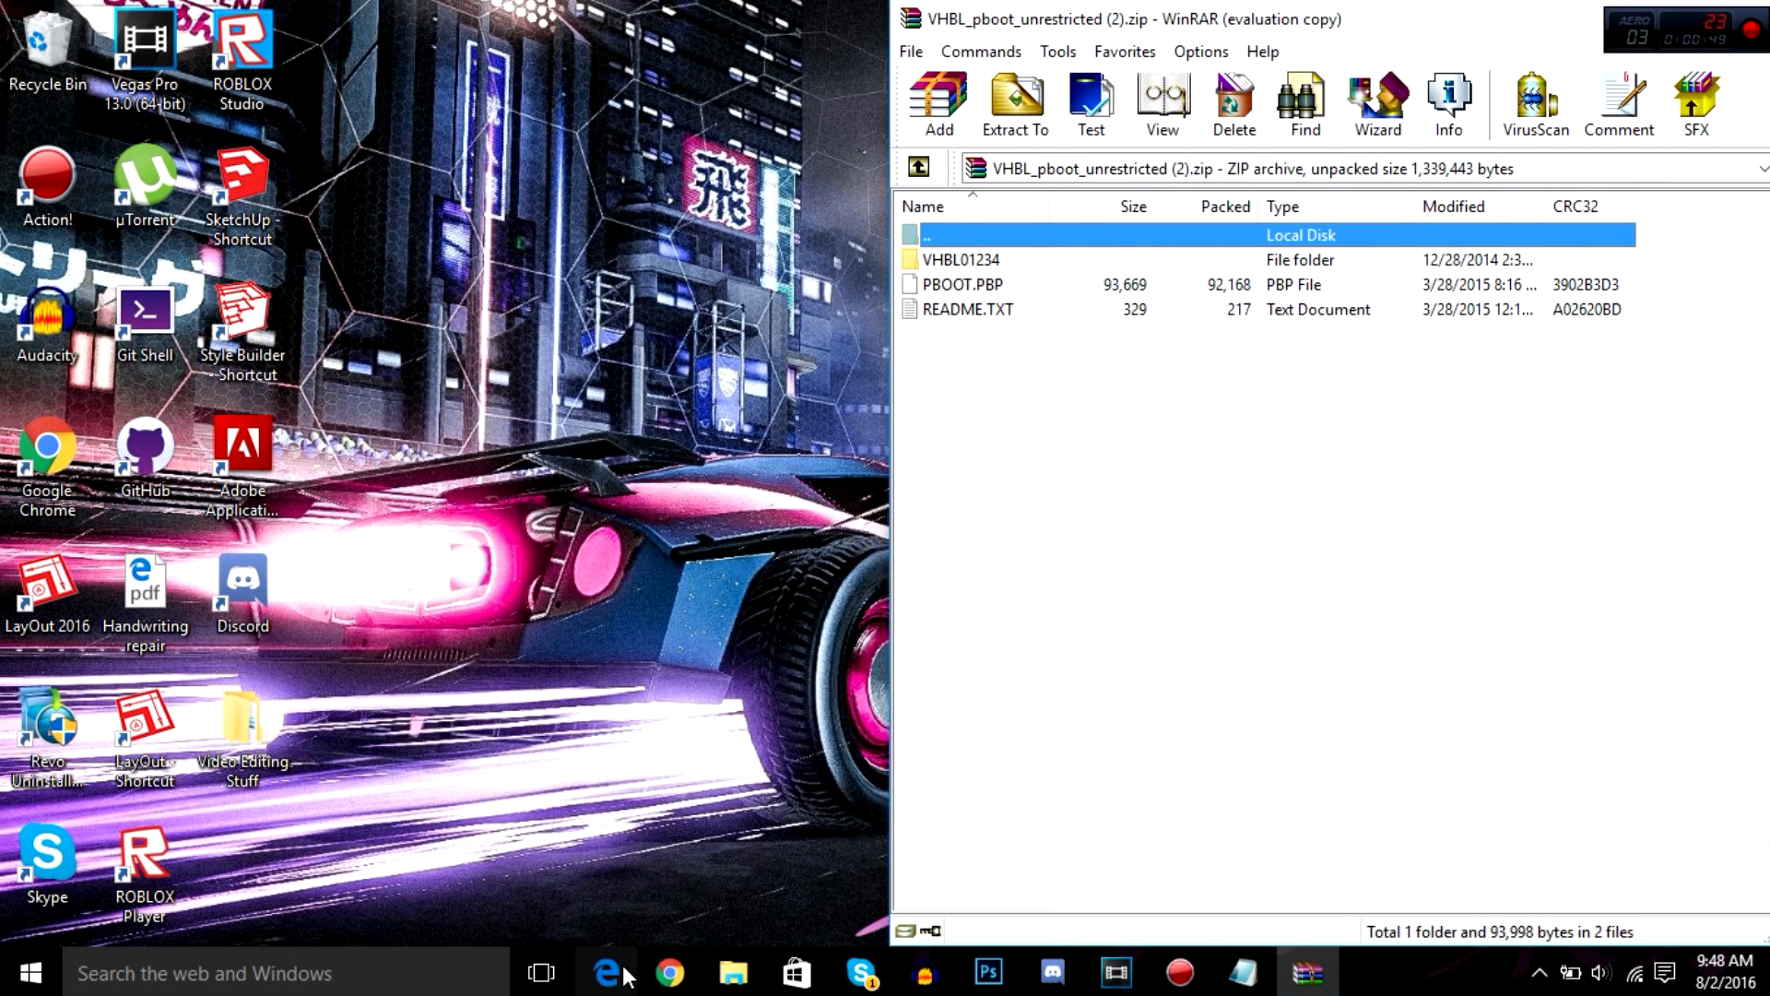
{"action": "left_click", "coordinate": [731, 972]}
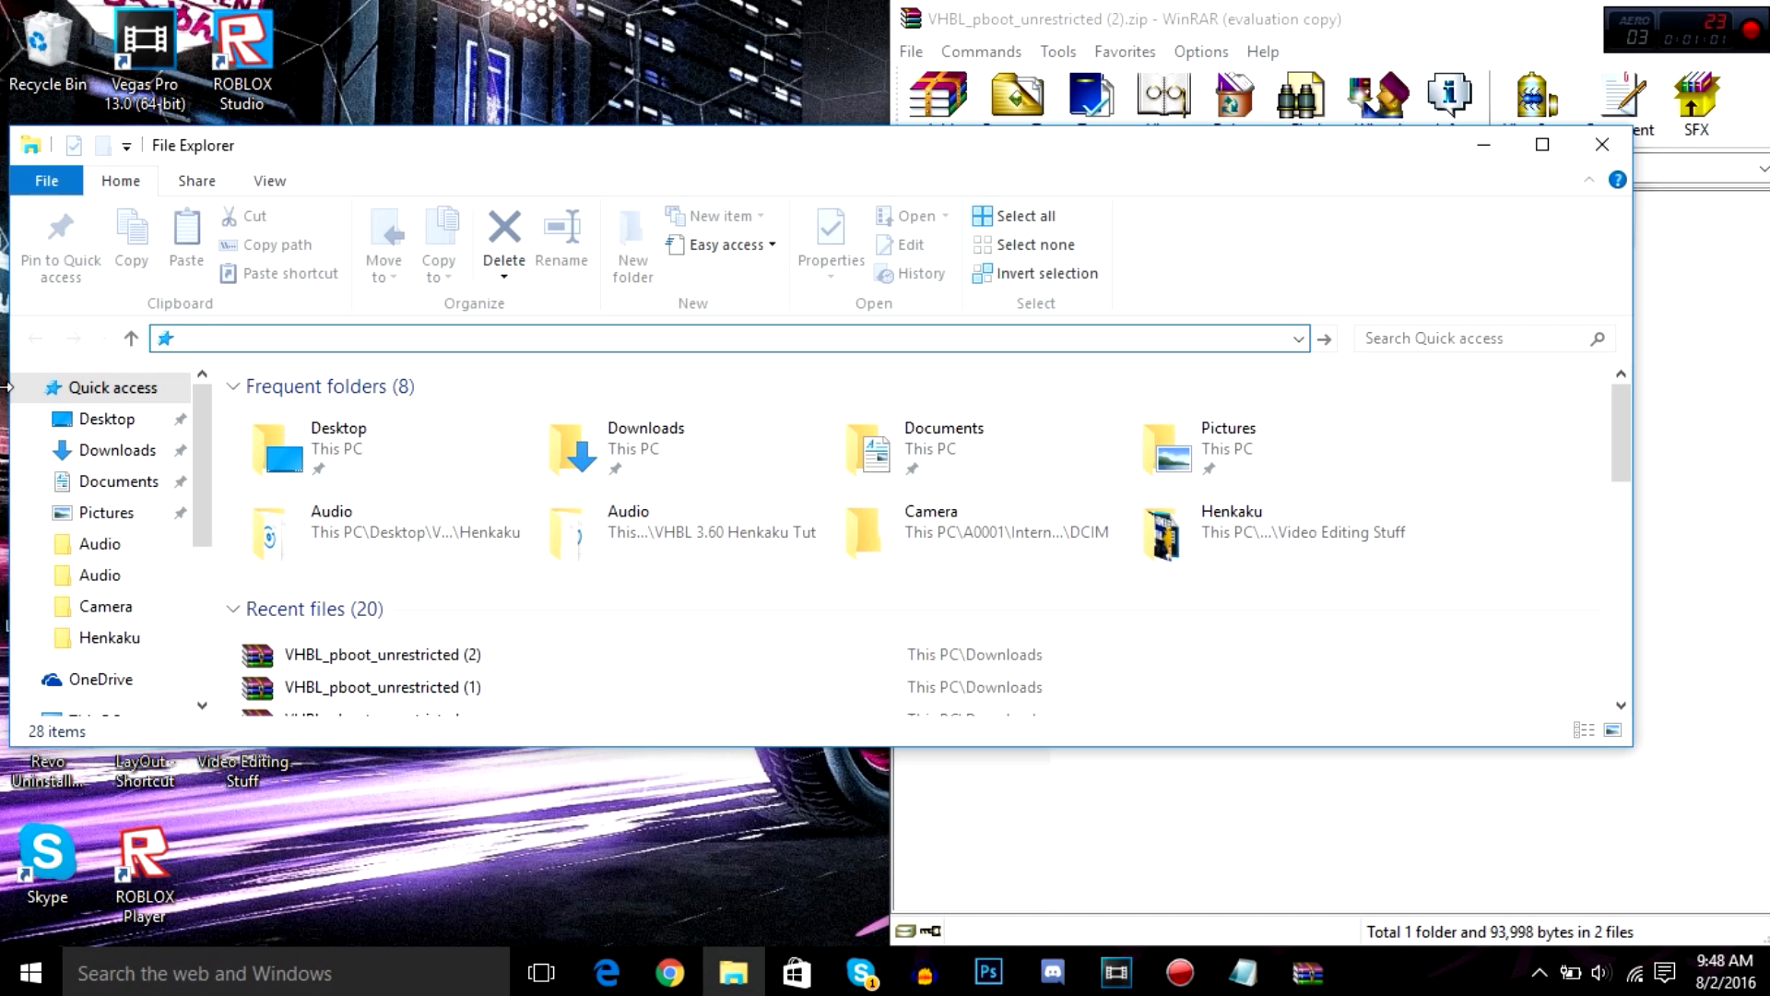
Enter the FTP address ftp://192.168.2.11 and dismiss the connection error.
{"action": "type", "text": "ftp:"}
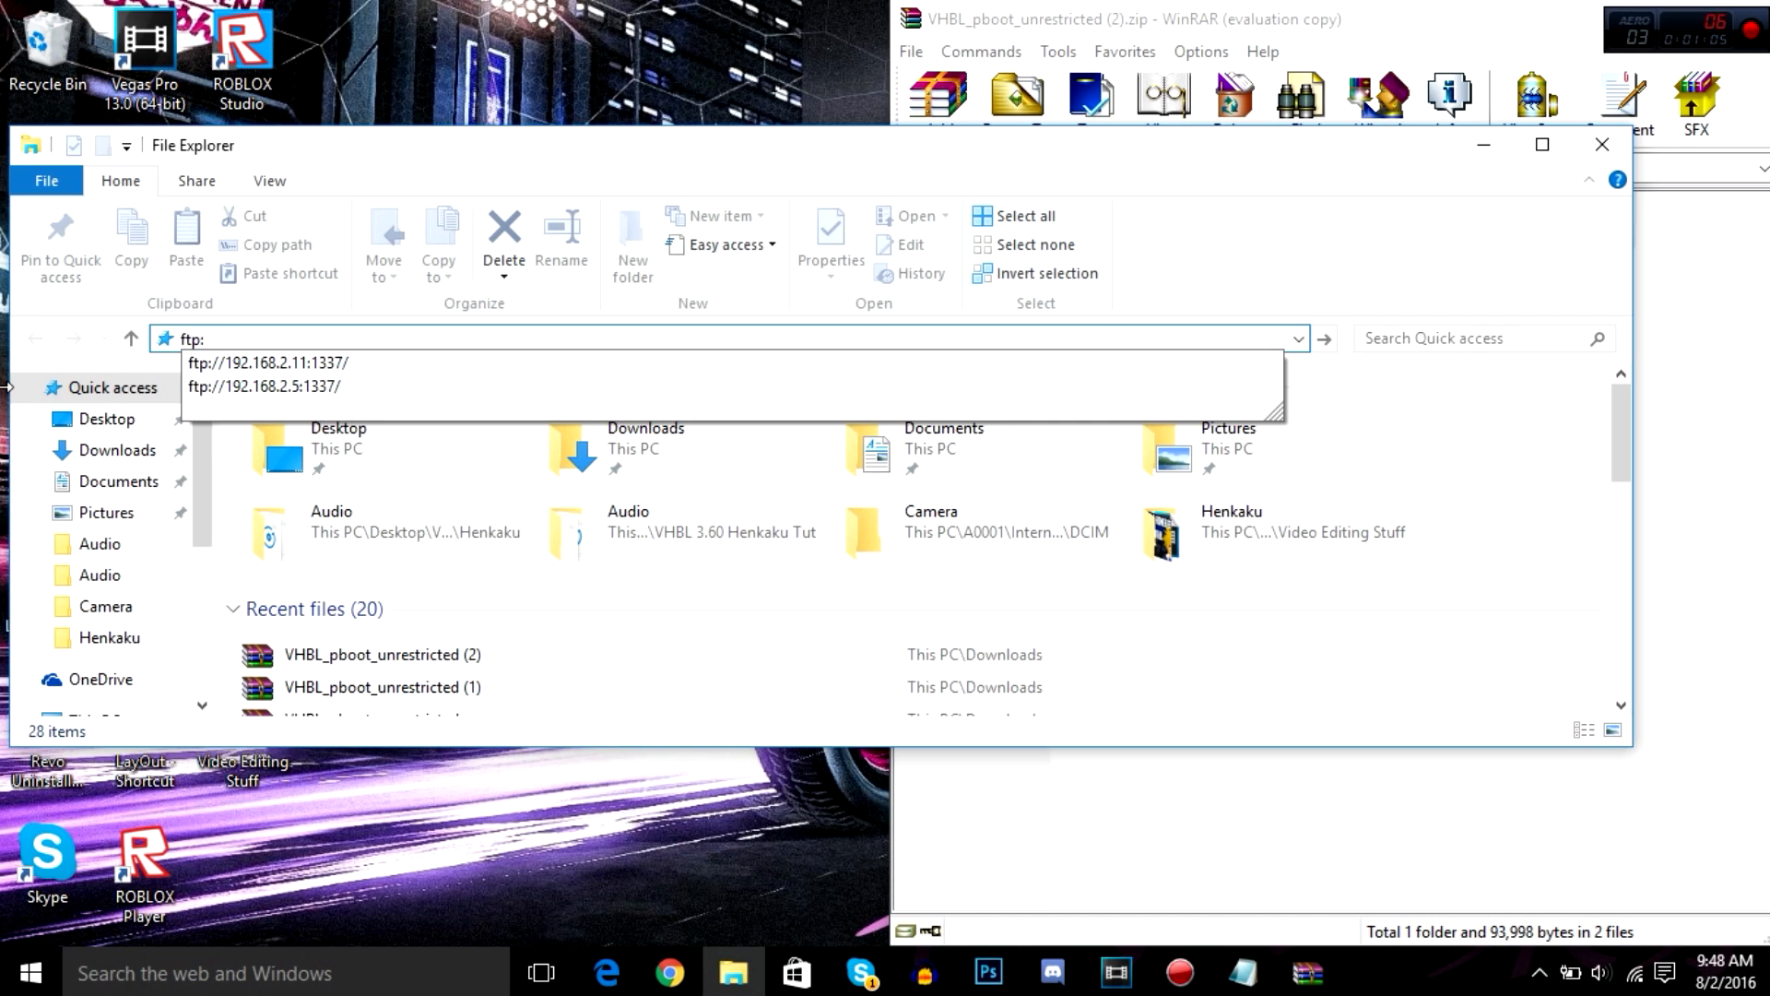
{"action": "type", "text": "//"}
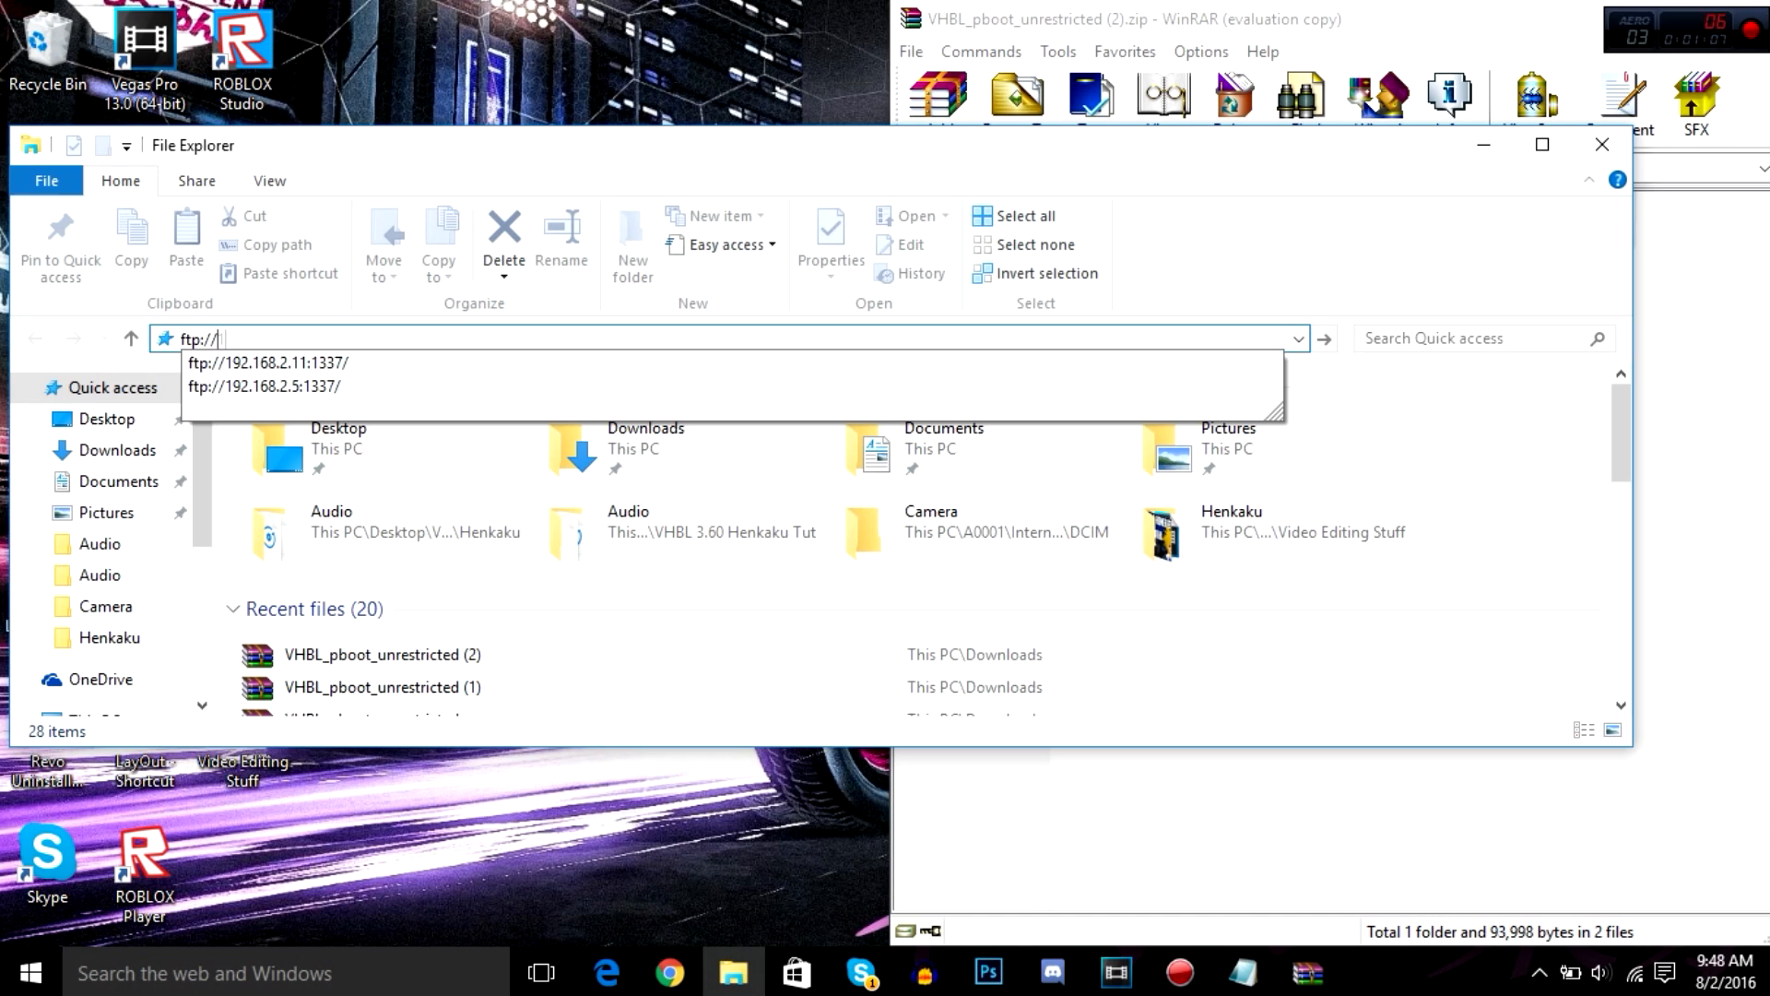
{"action": "type", "text": "192.168.2.11"}
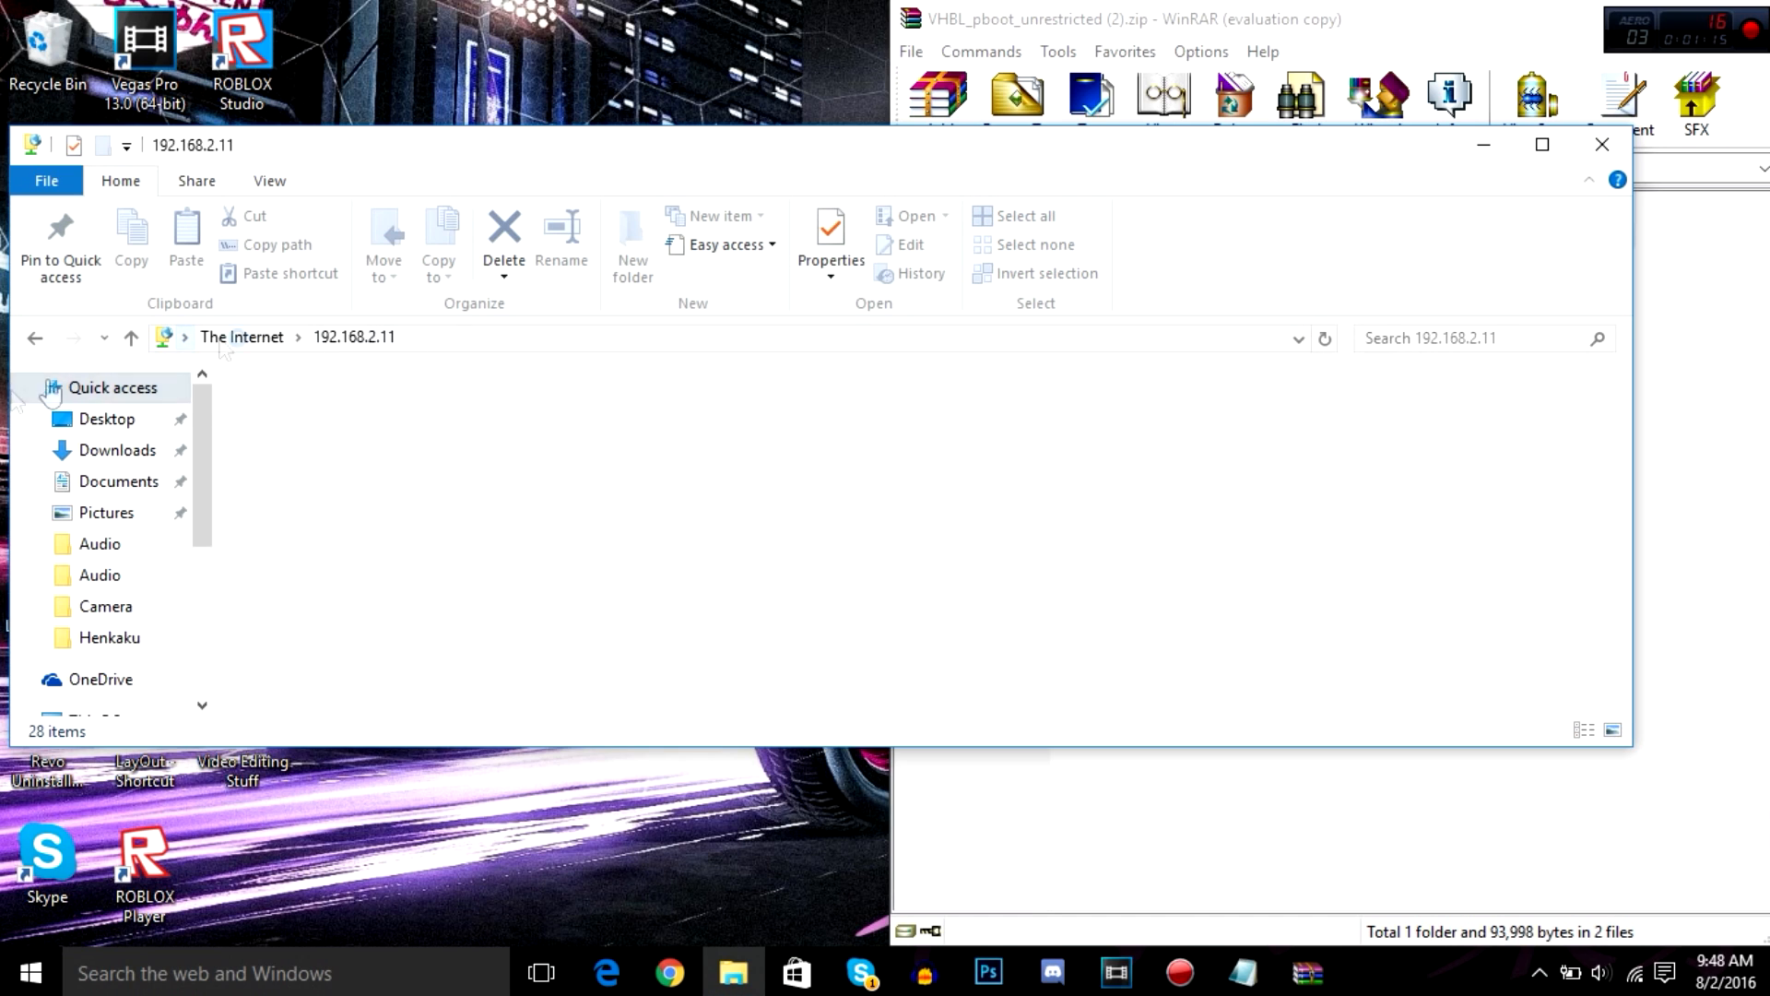
{"action": "mouse_move", "coordinate": [1541, 145]}
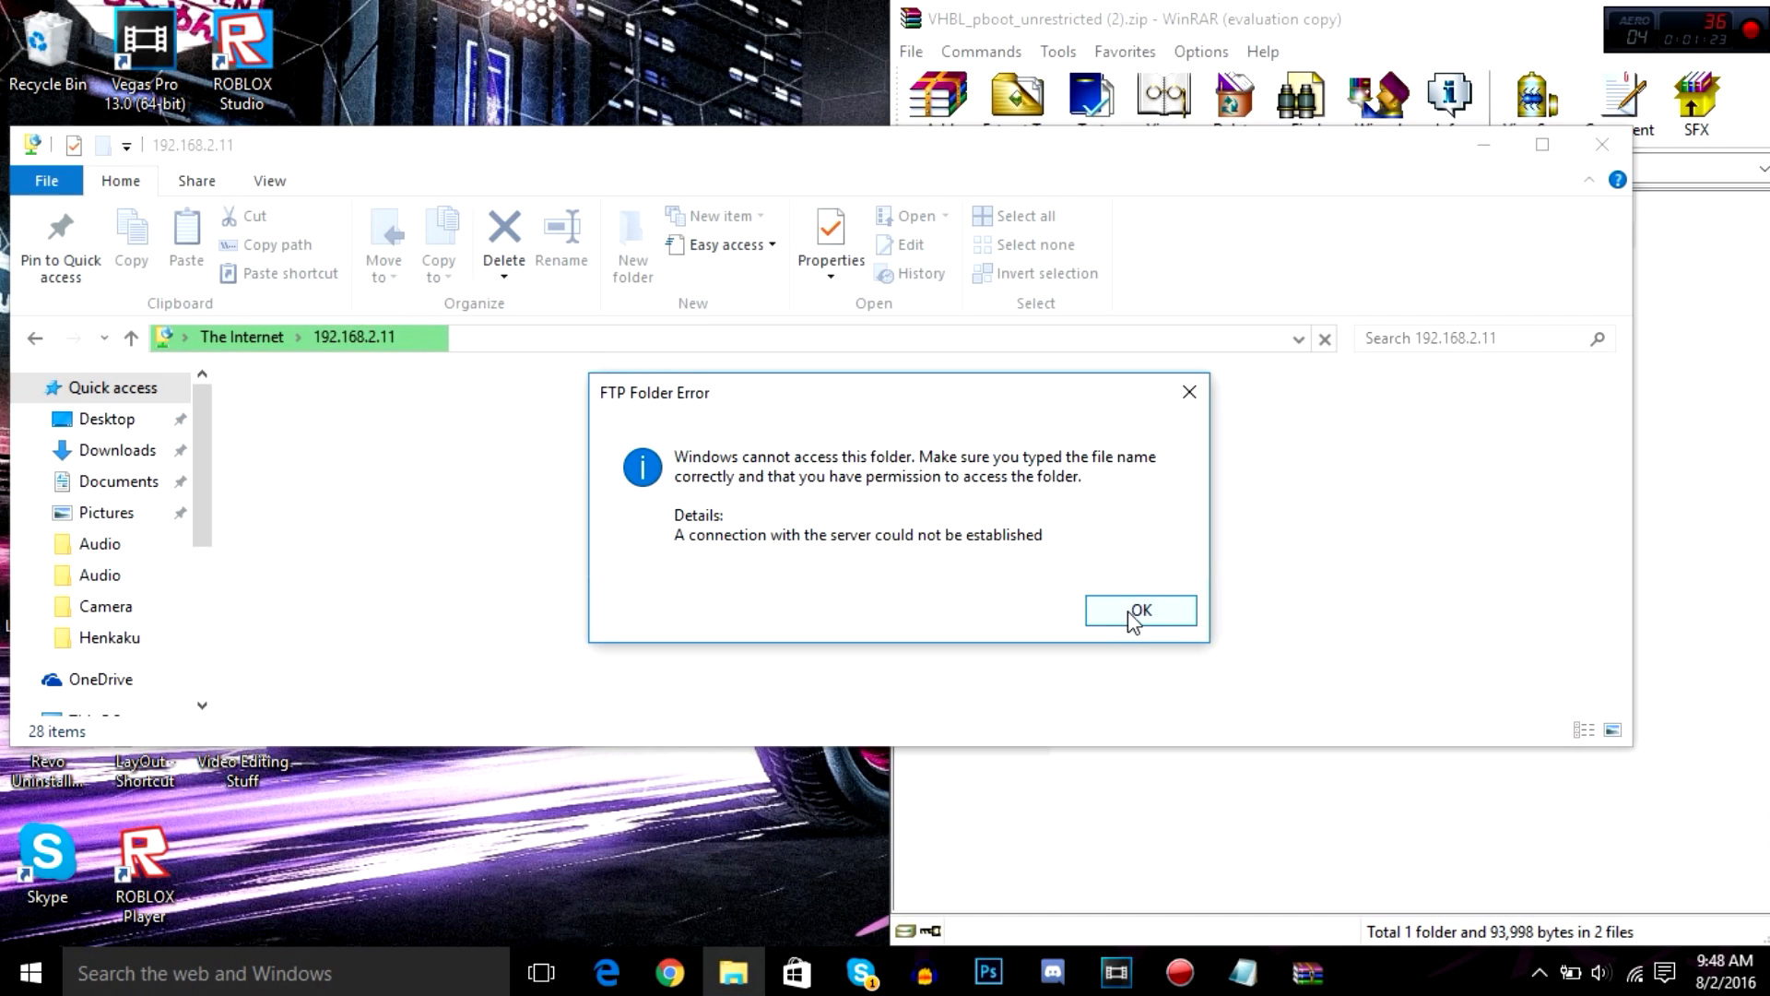
{"action": "left_click", "coordinate": [1140, 610]}
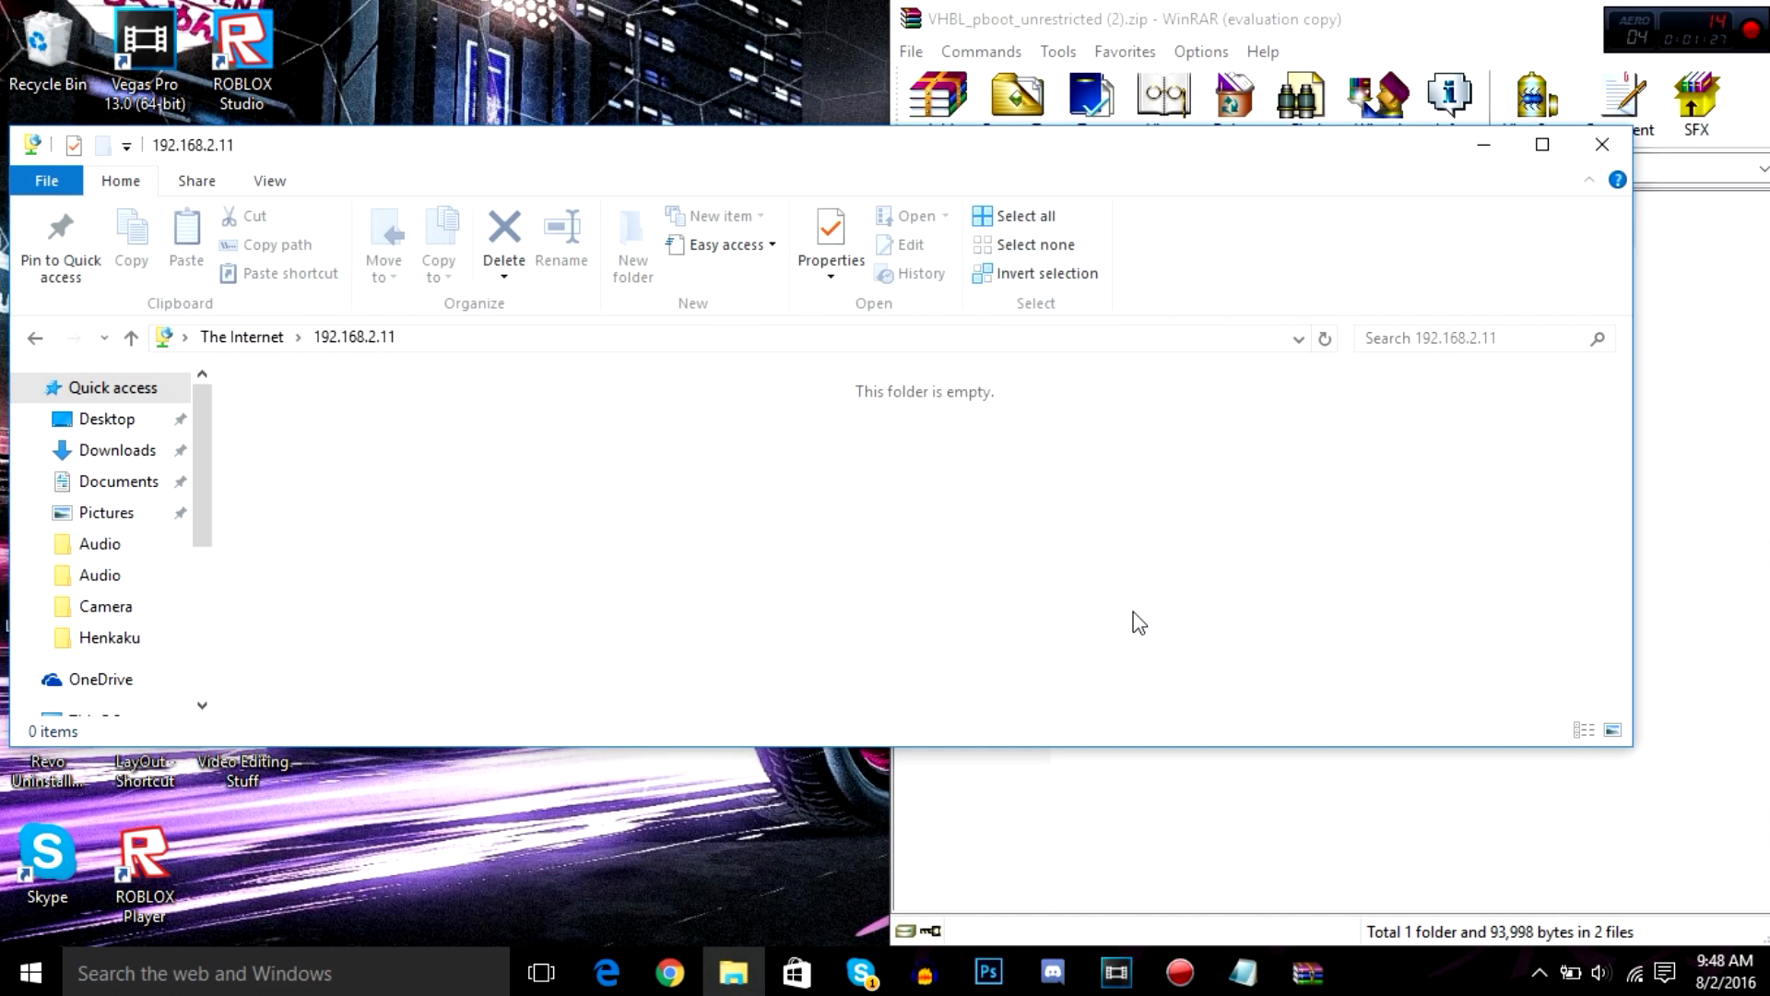
{"action": "mouse_move", "coordinate": [892, 440]}
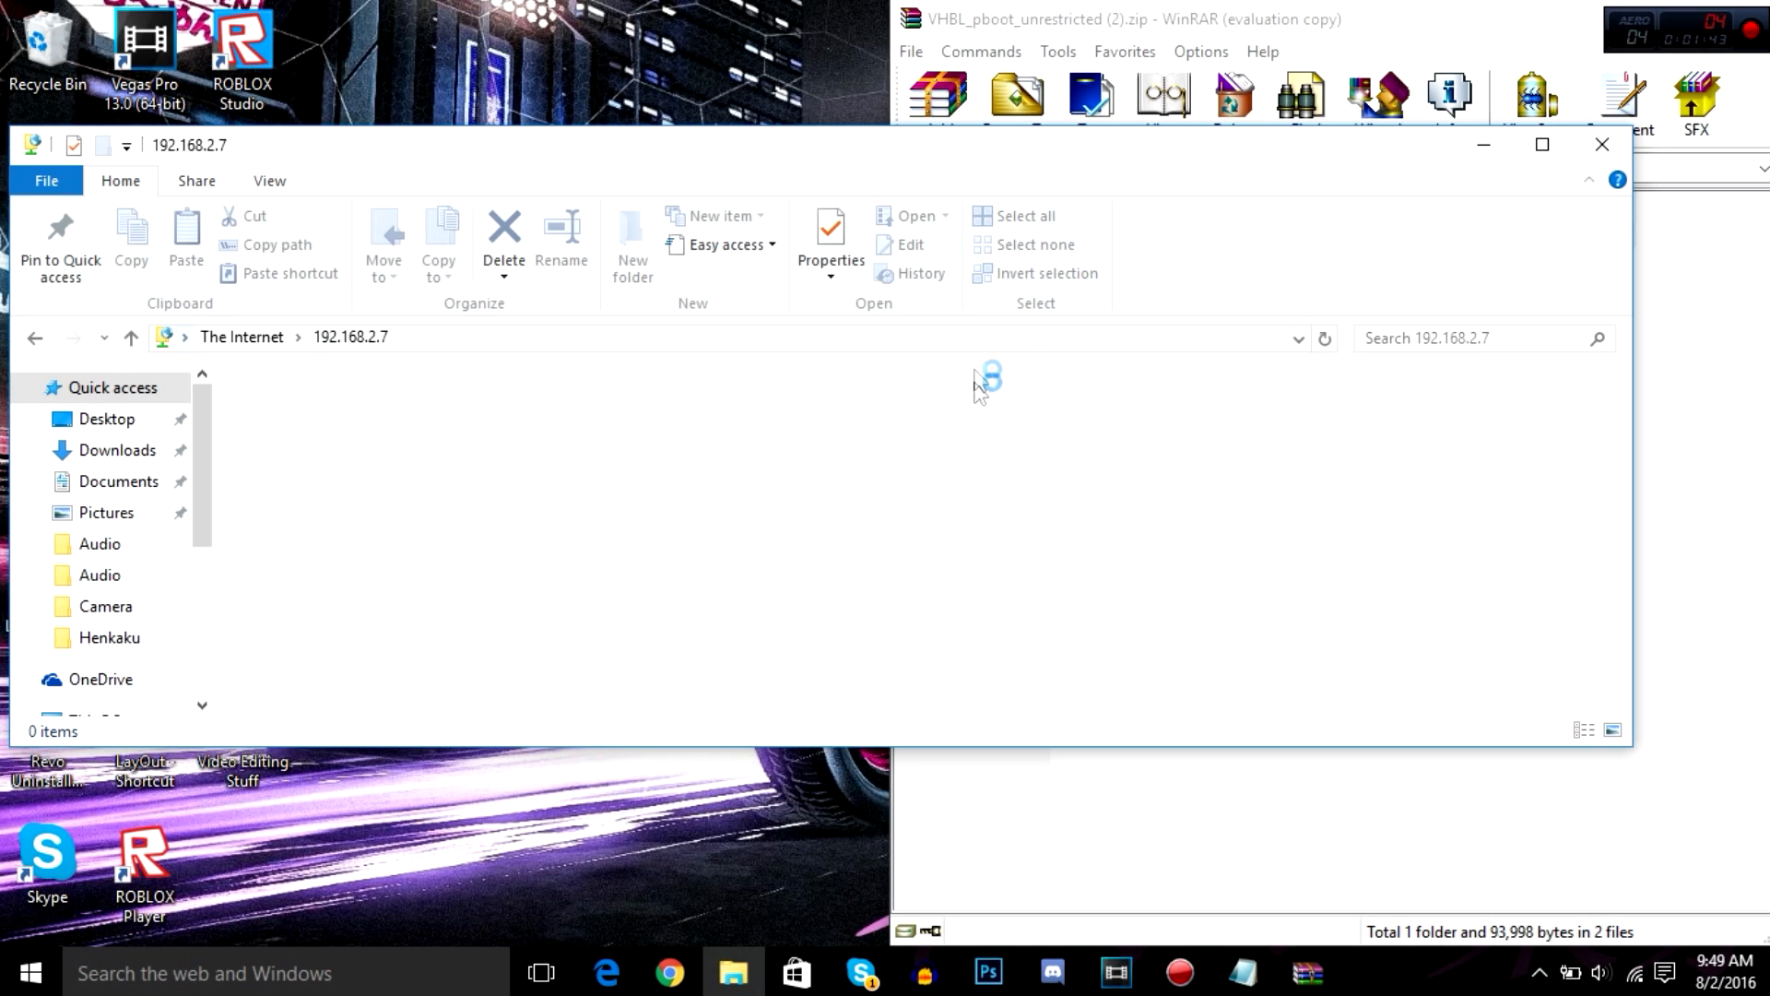
{"action": "mouse_move", "coordinate": [808, 378]}
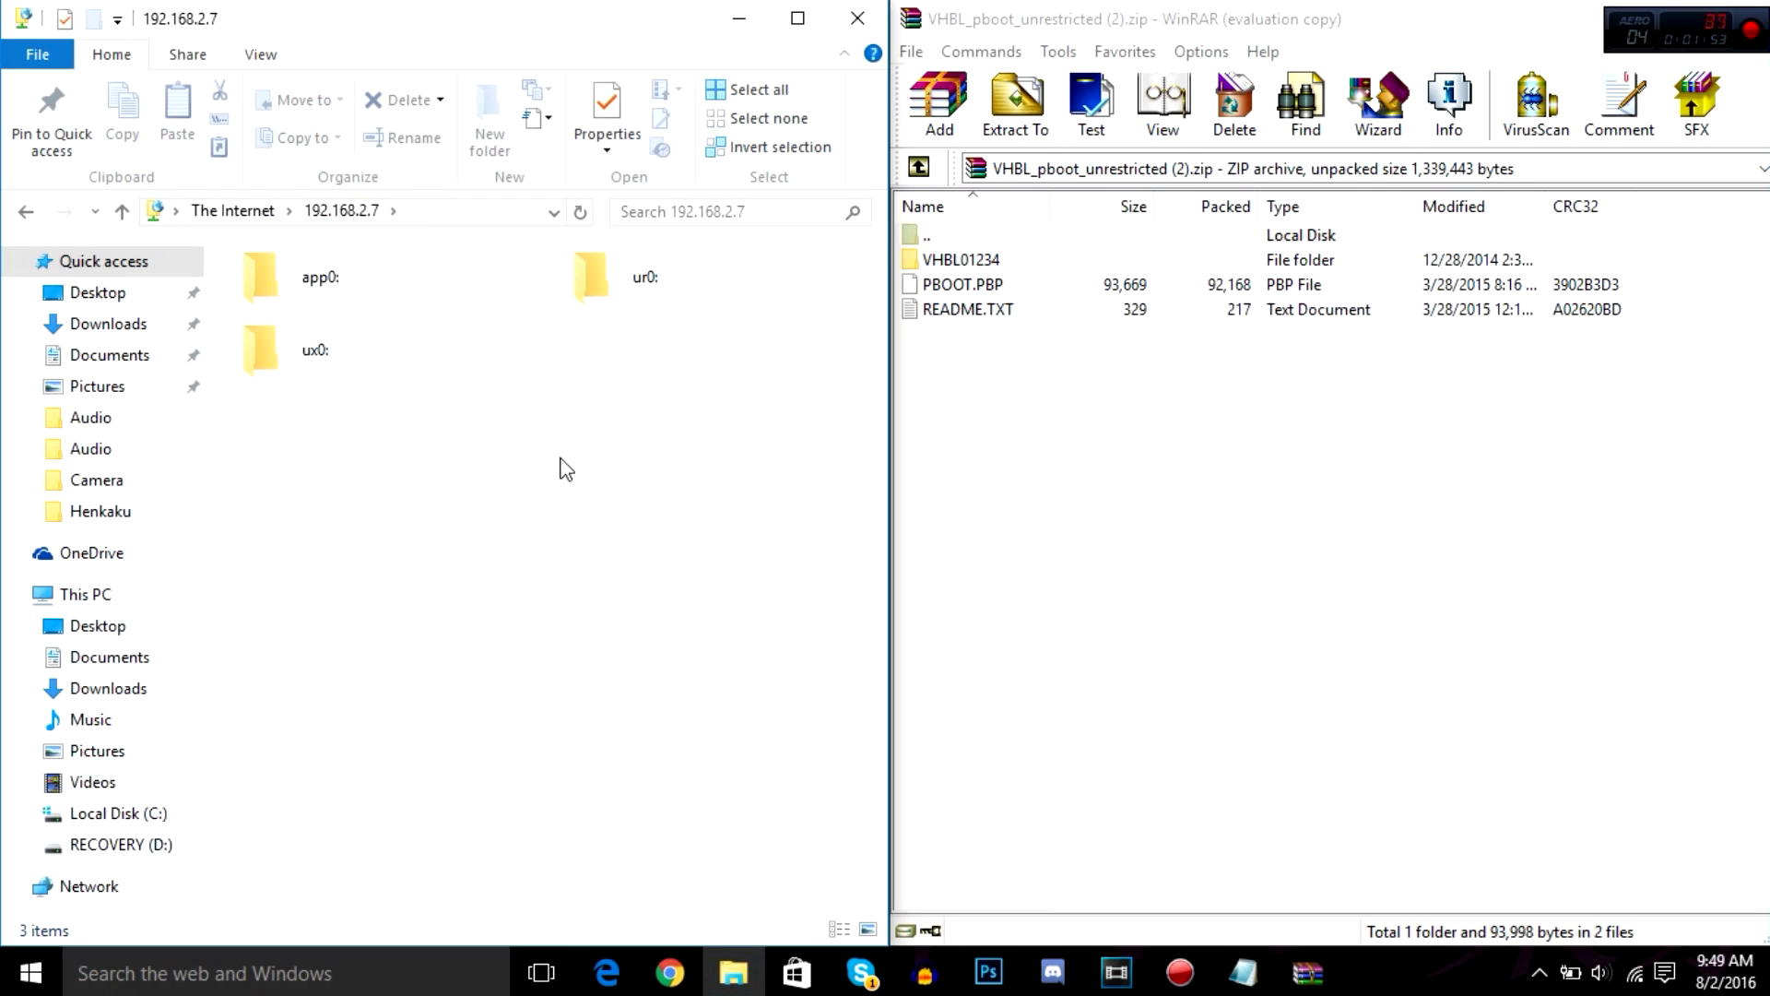
{"action": "mouse_move", "coordinate": [472, 241]}
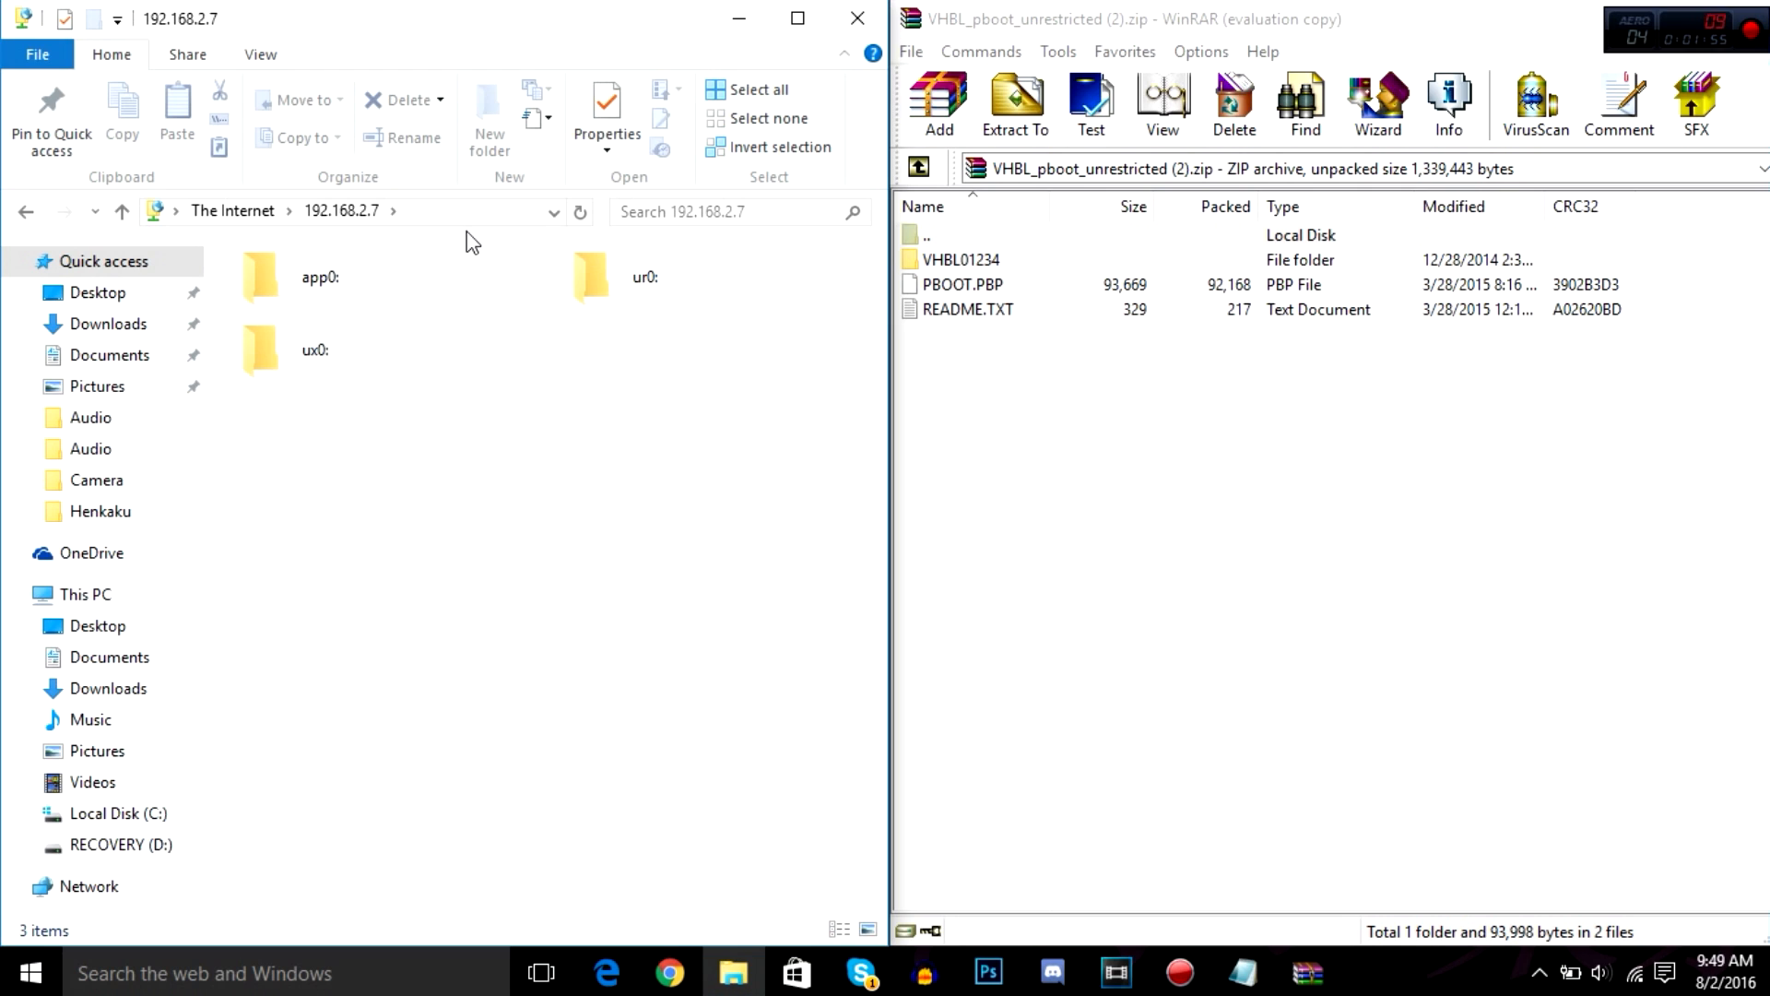
Browse the Vita's ux0 drive into pspemu, then its PSP folder.
{"action": "left_click", "coordinate": [316, 348]}
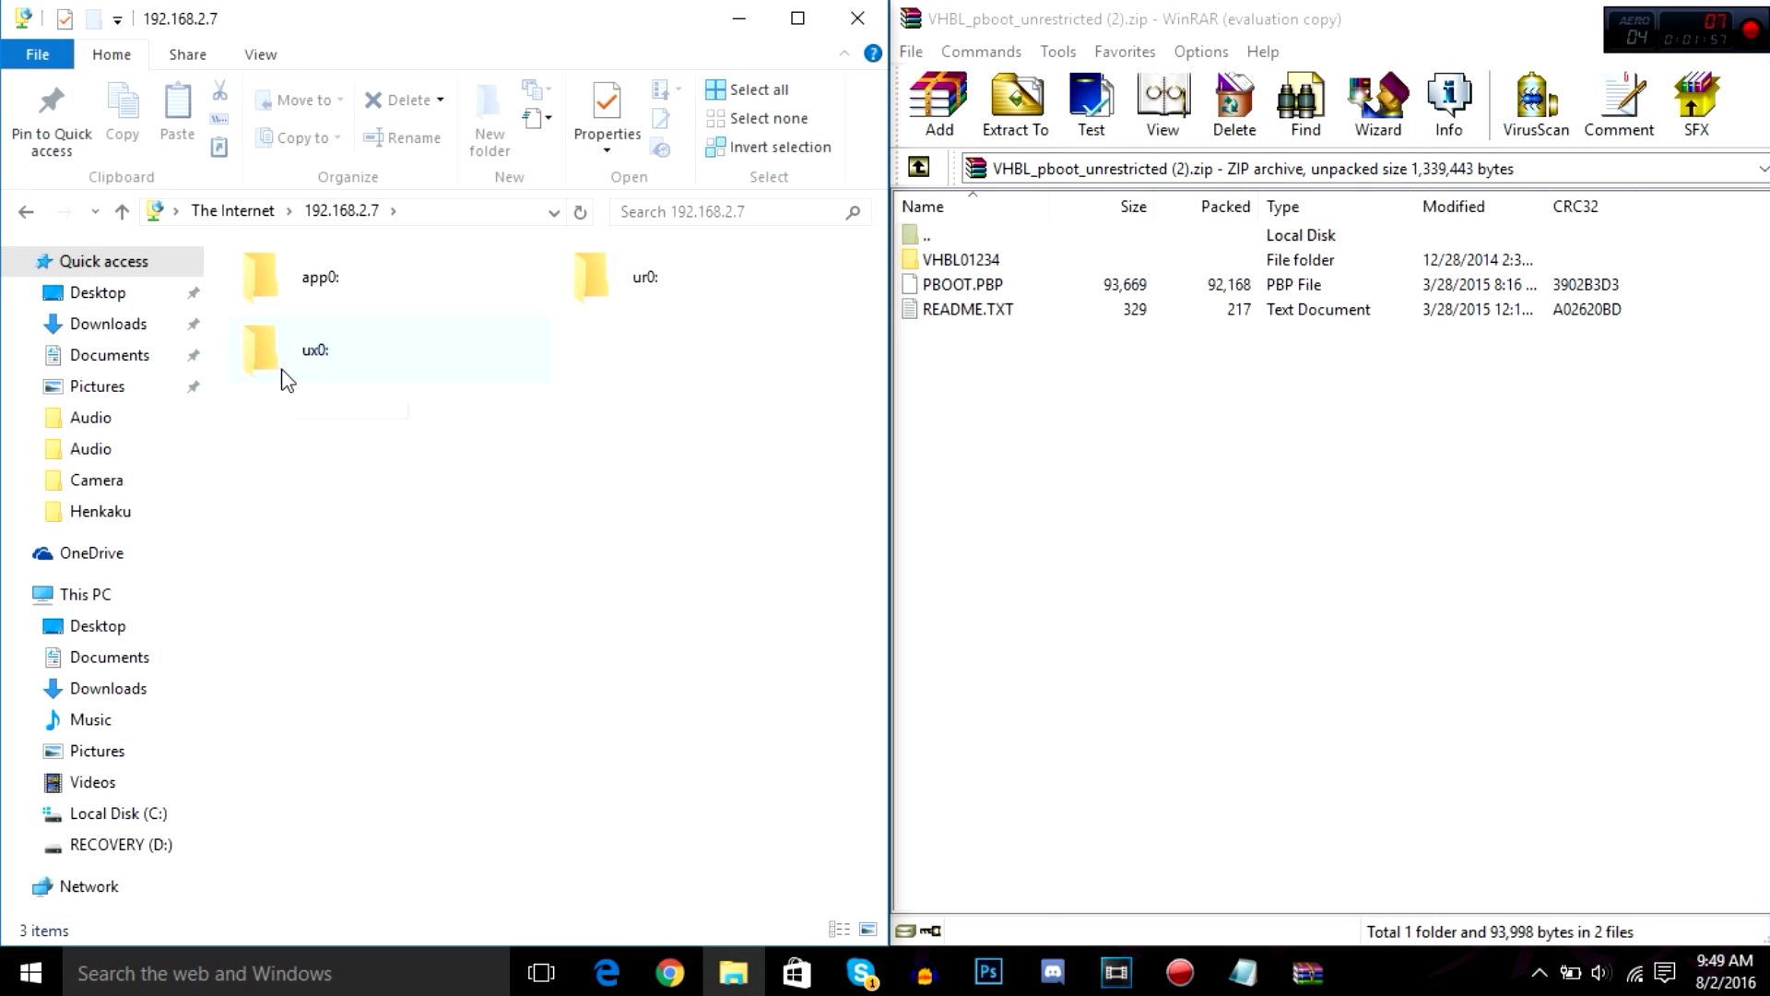
{"action": "mouse_move", "coordinate": [317, 349]}
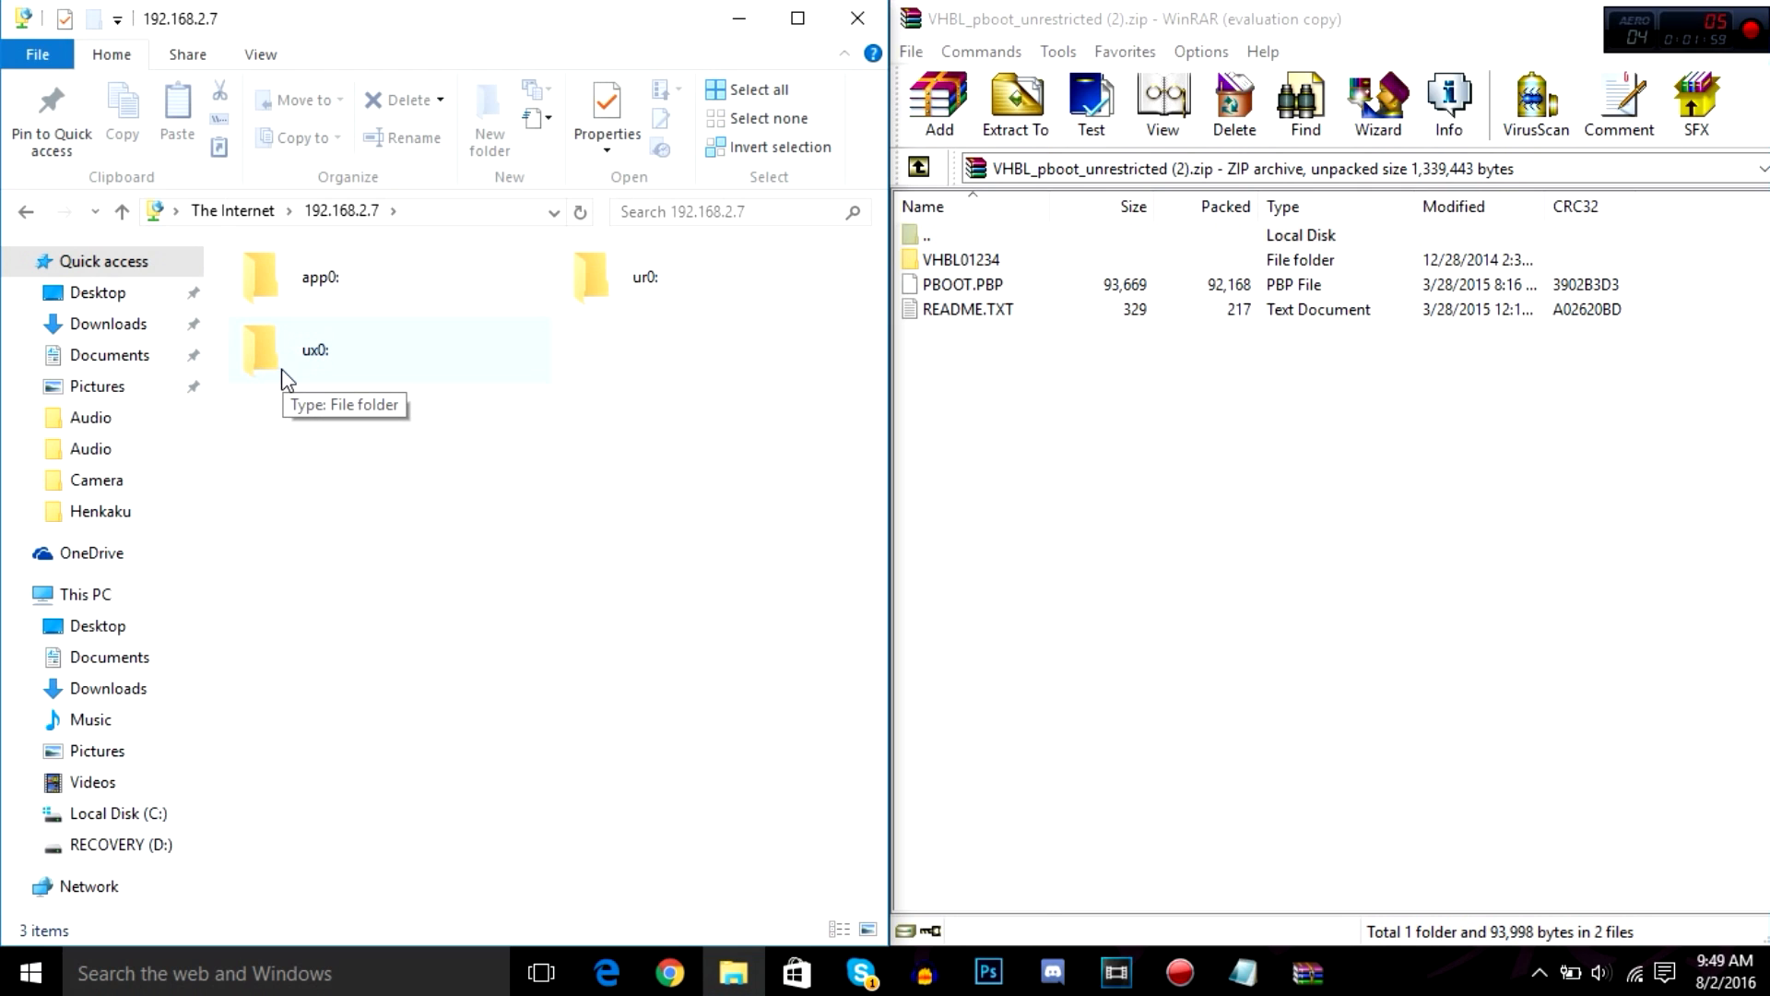
{"action": "double_click", "coordinate": [317, 350]}
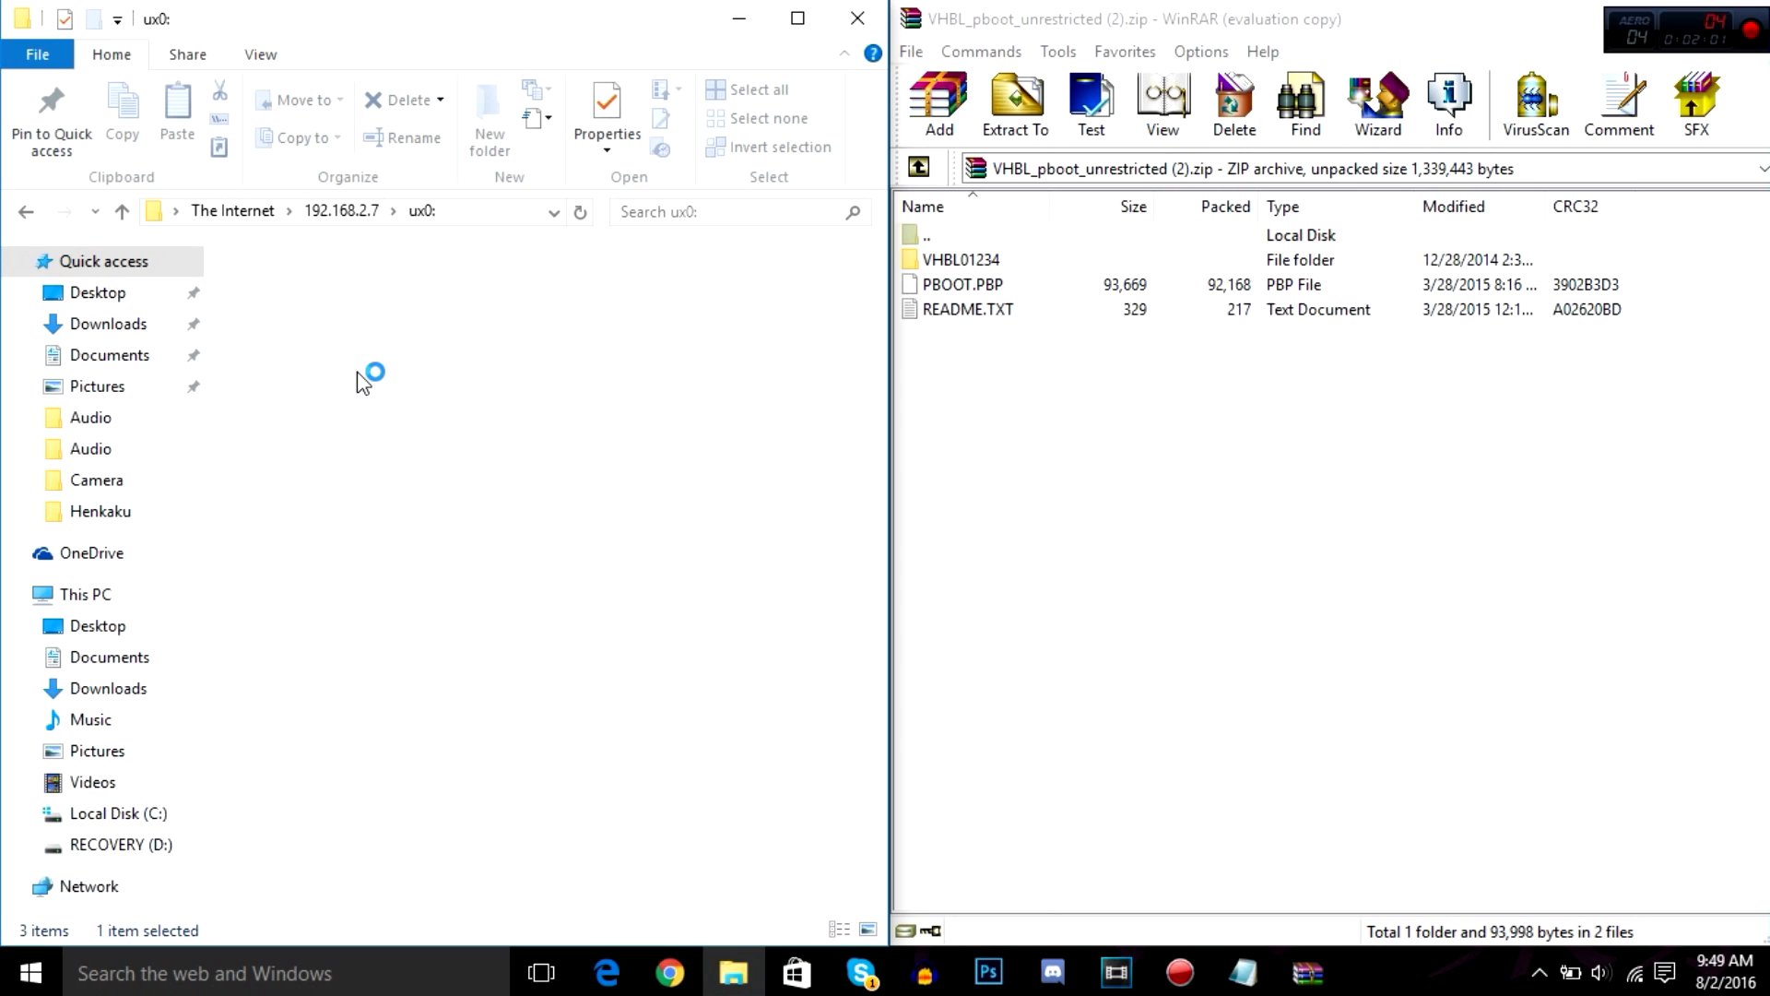
{"action": "left_click", "coordinate": [580, 211]}
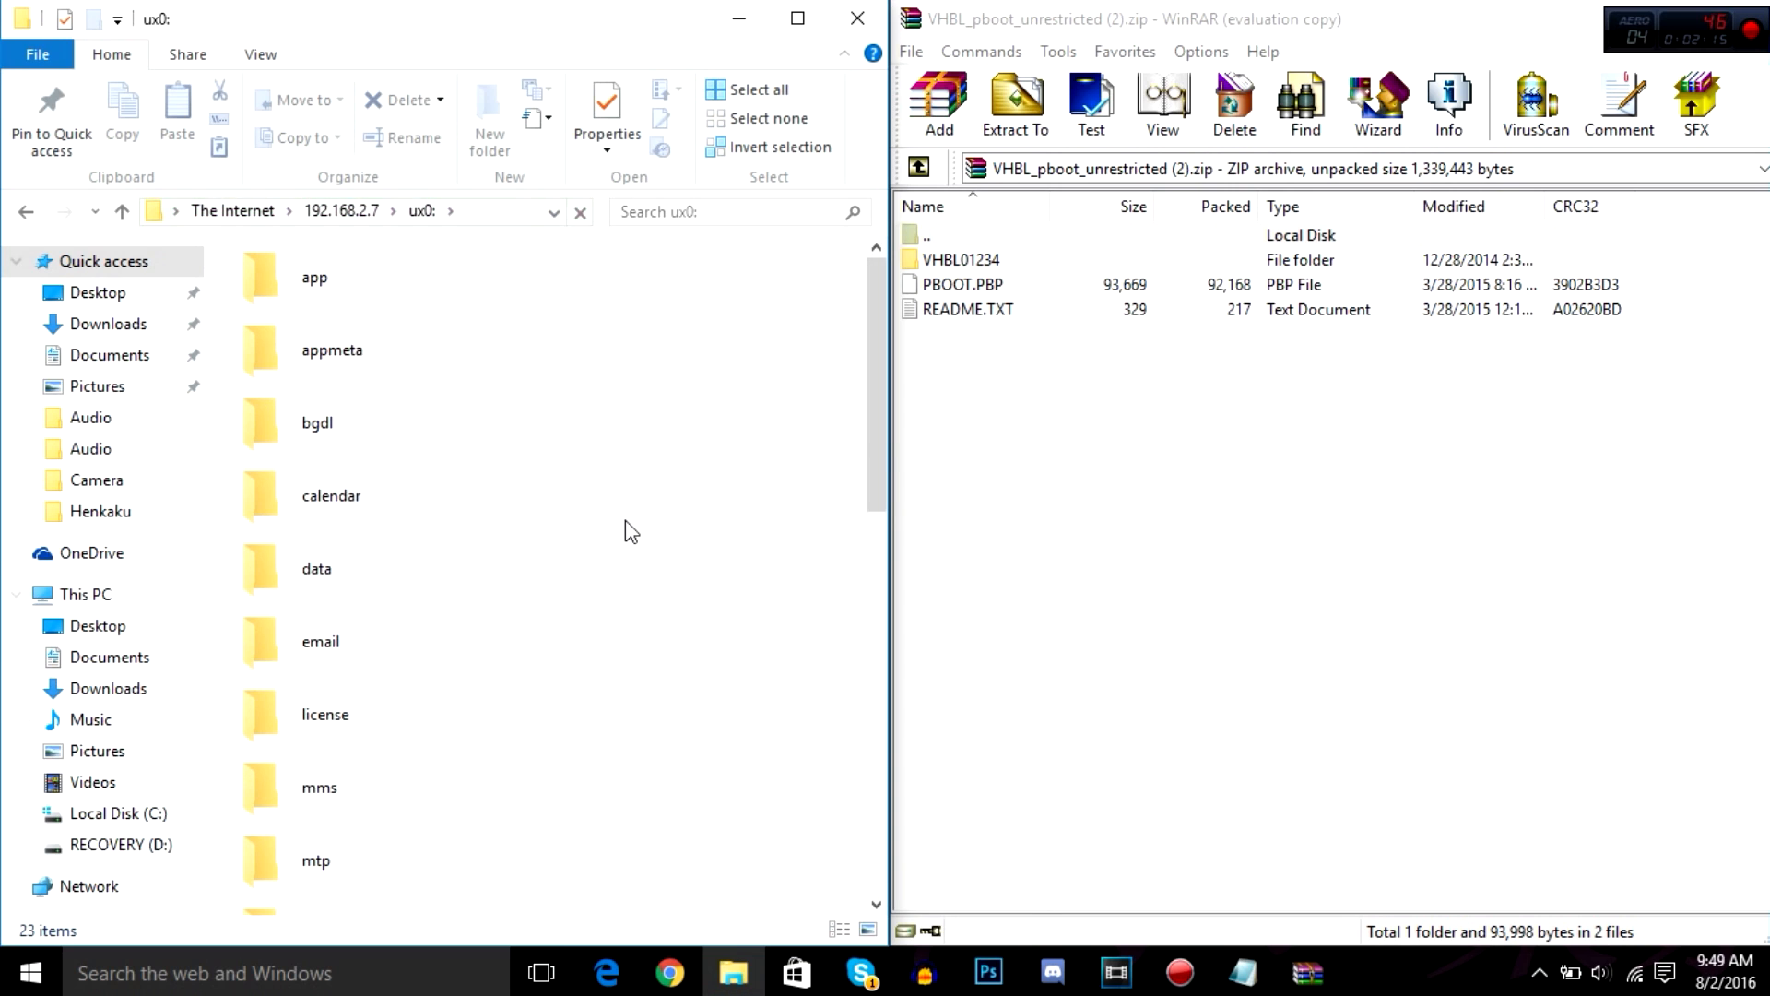
{"action": "scroll", "scroll_direction": "down", "scroll_amount": 3}
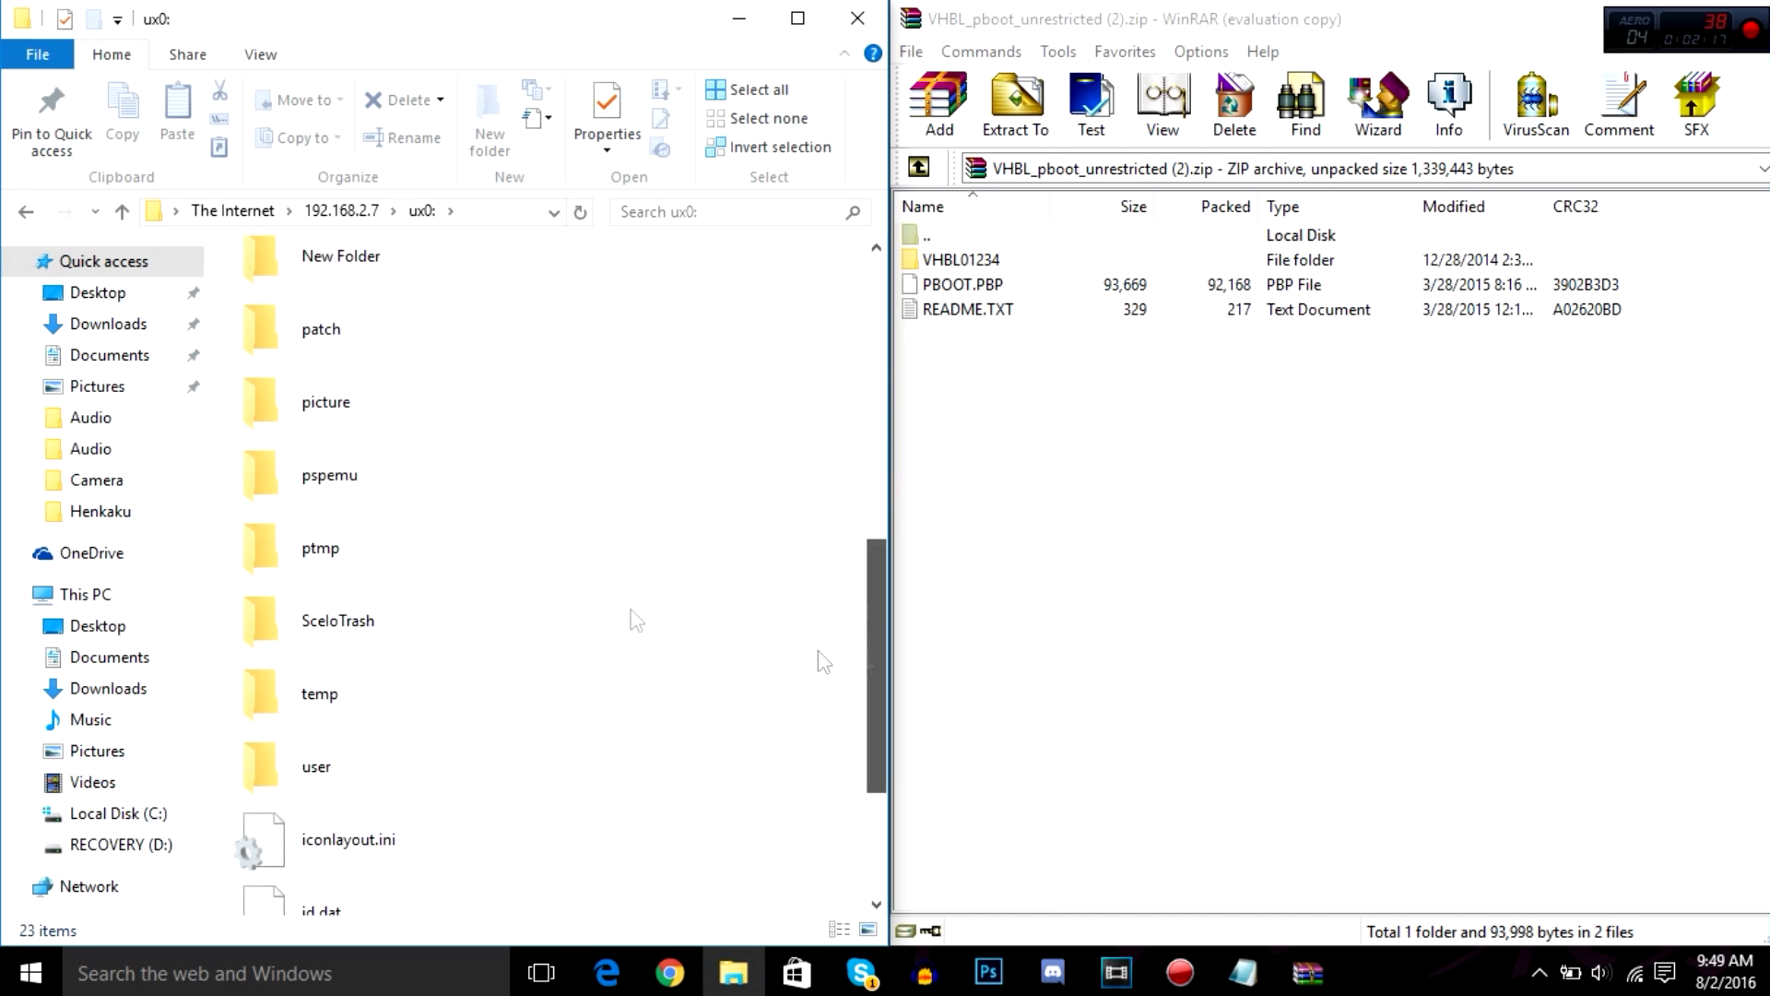
{"action": "mouse_move", "coordinate": [328, 474]}
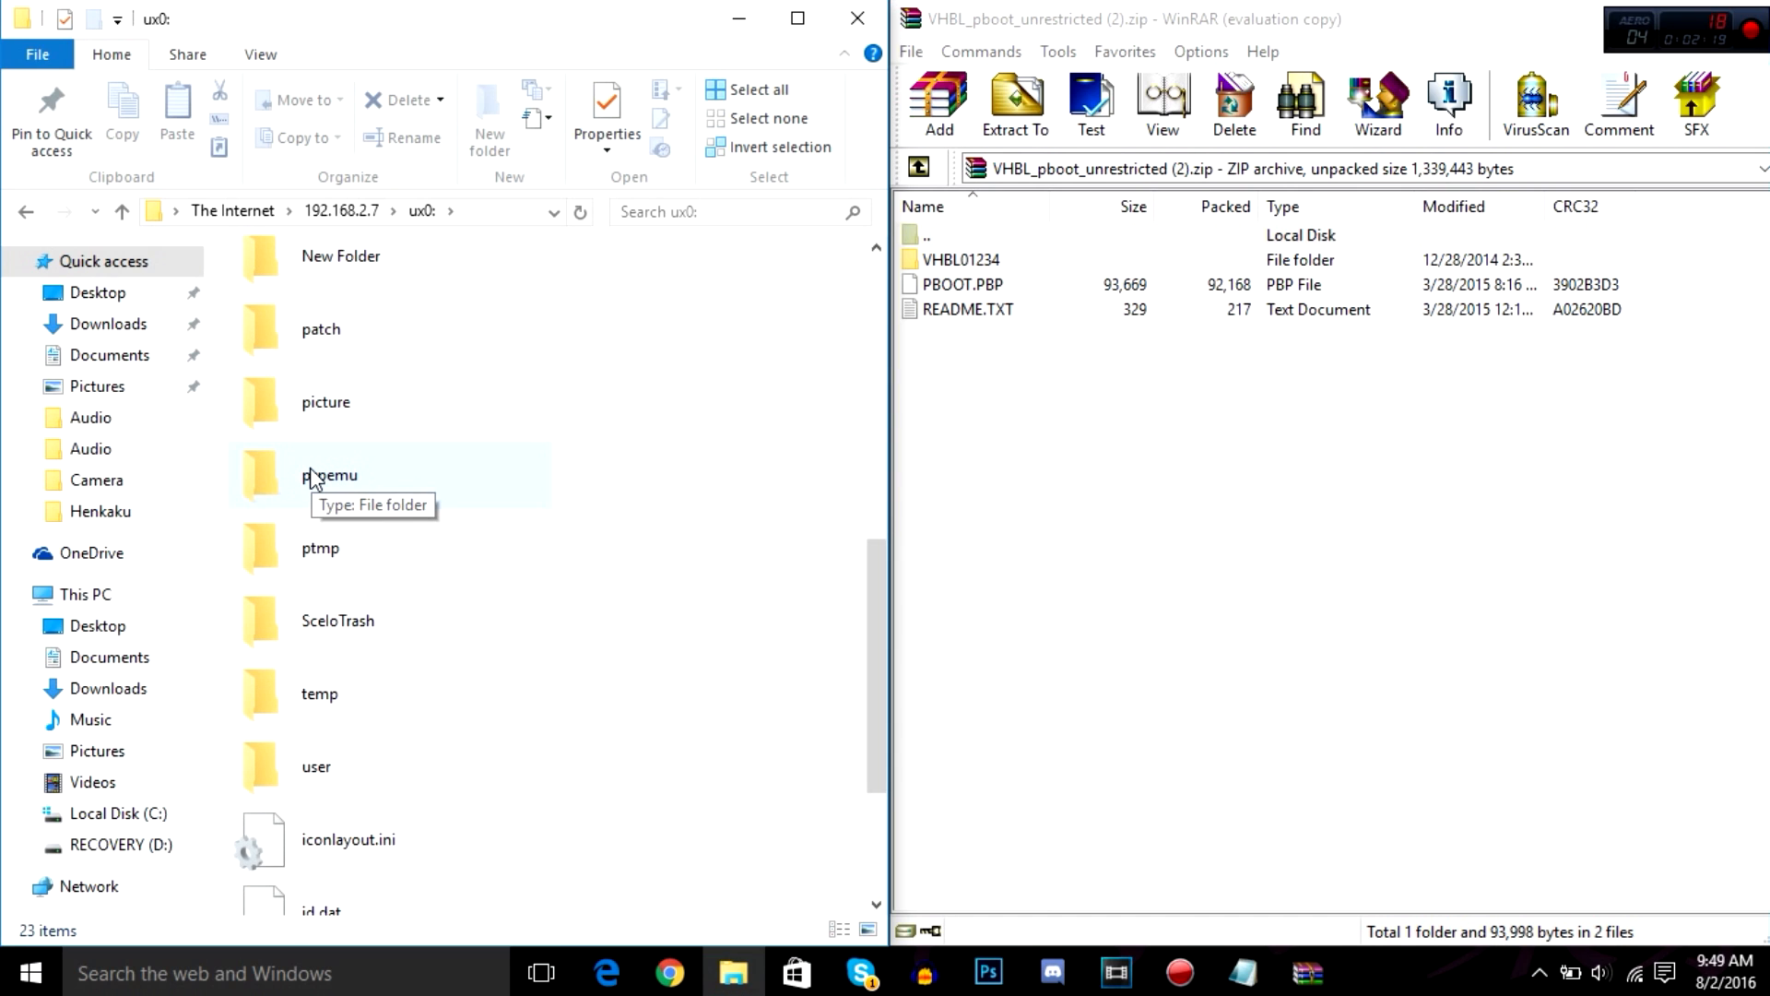
{"action": "double_click", "coordinate": [329, 474]}
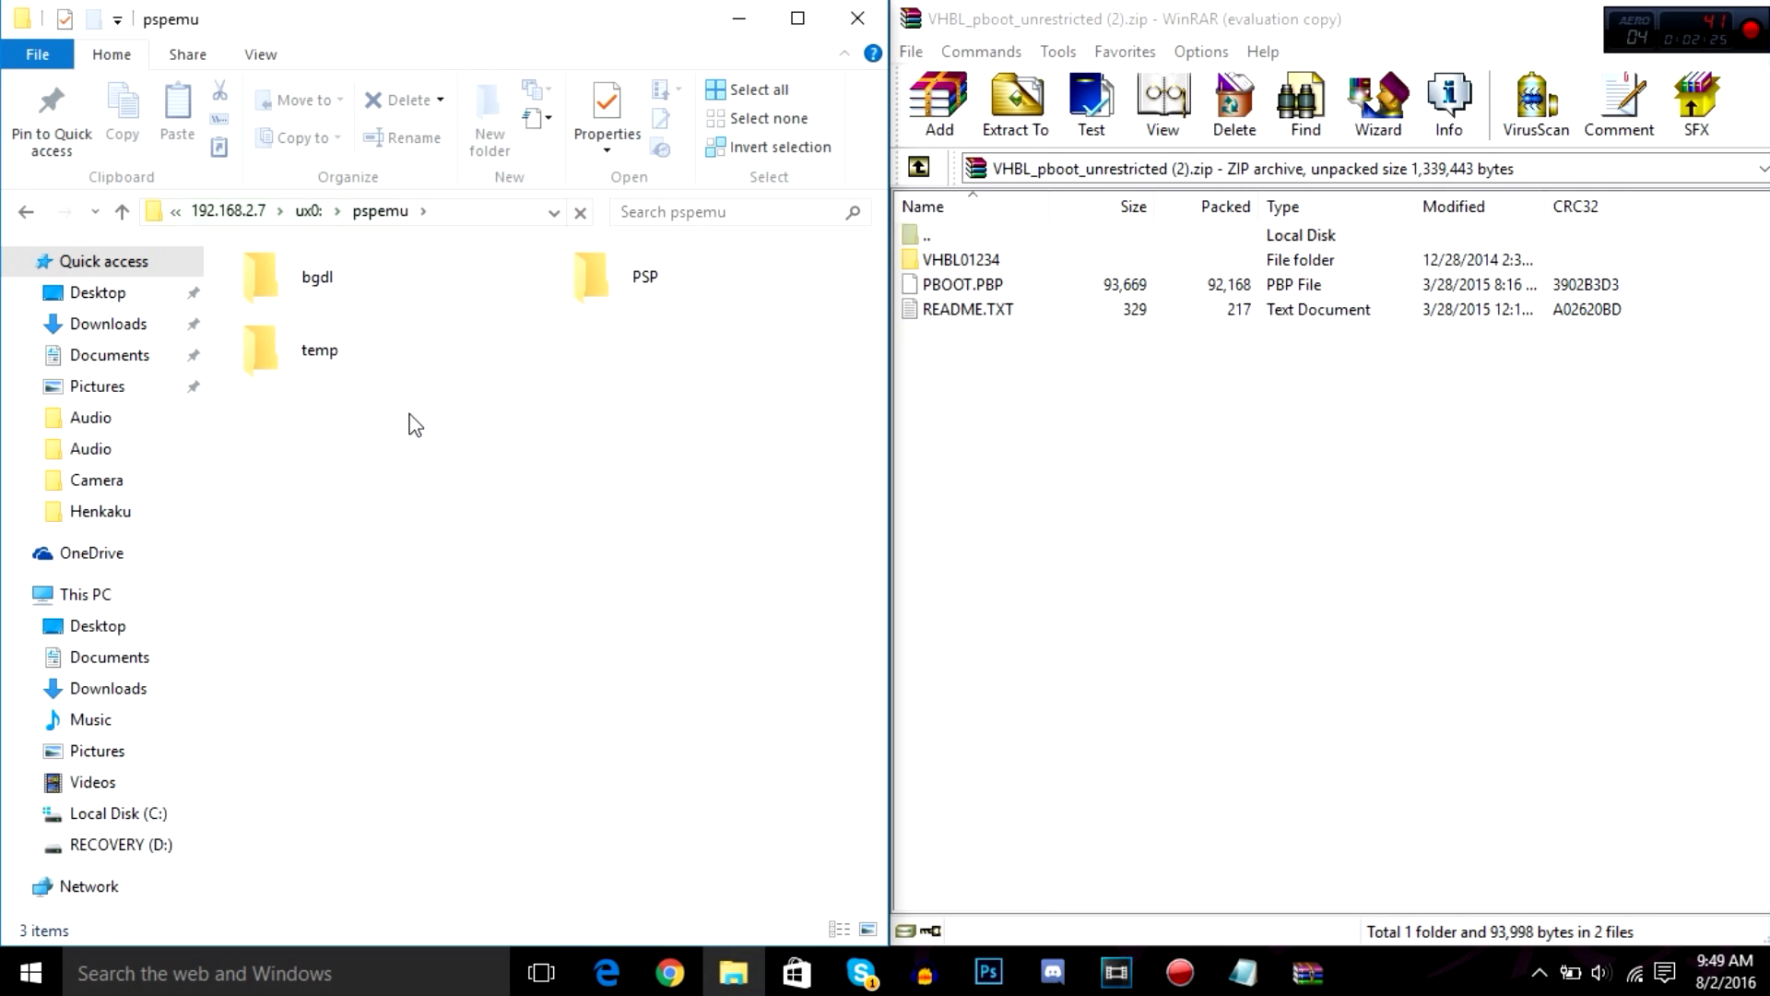
{"action": "double_click", "coordinate": [644, 275]}
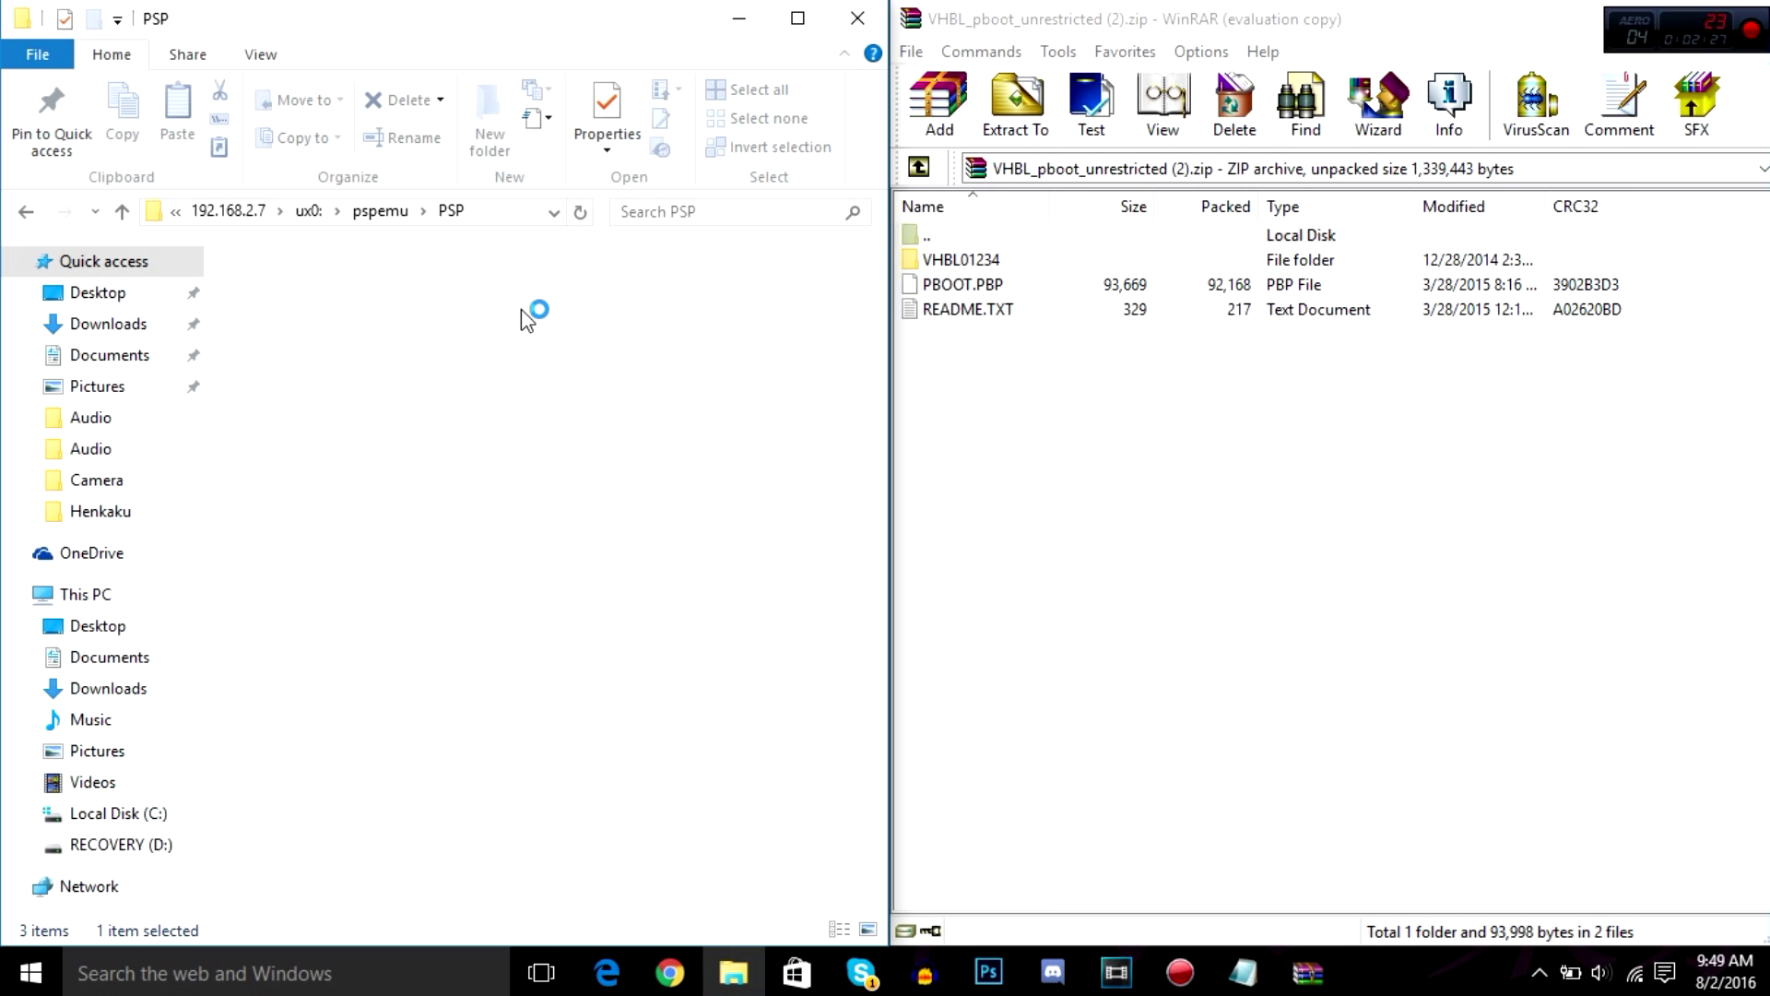
{"action": "mouse_move", "coordinate": [502, 403]}
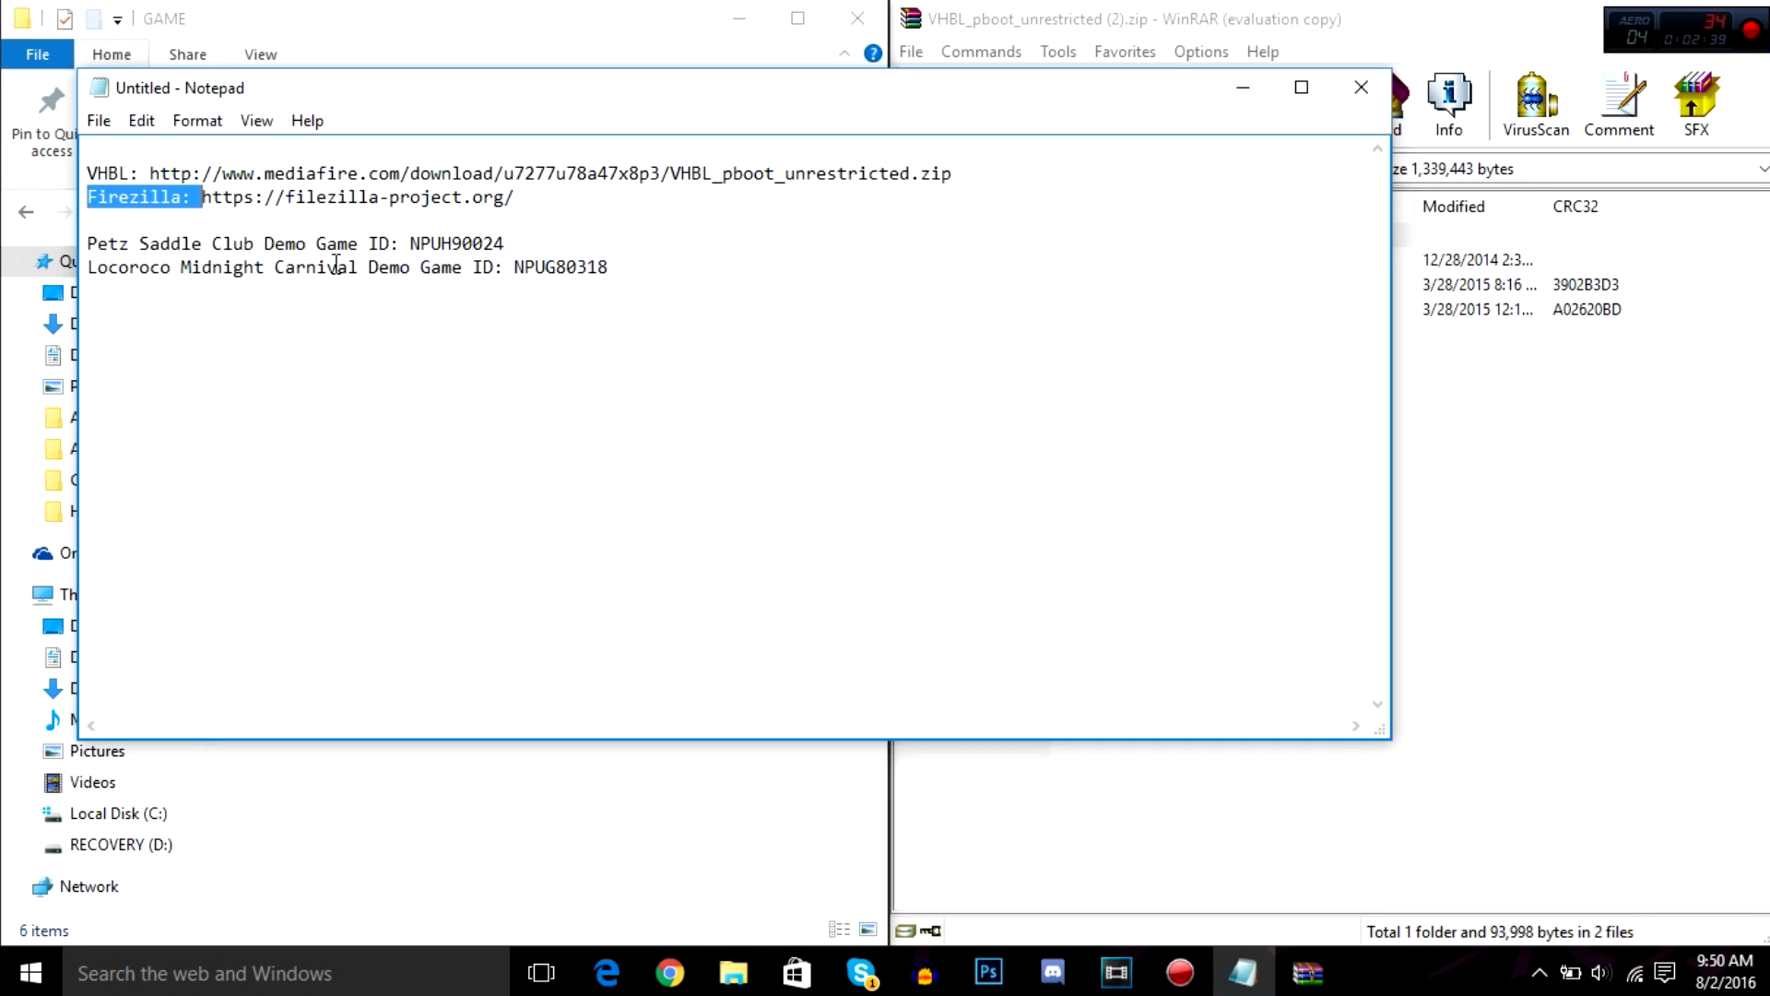
Highlight demo game IDs NPUH90024 and NPUG80318 in the notes.
{"action": "double_click", "coordinate": [457, 243]}
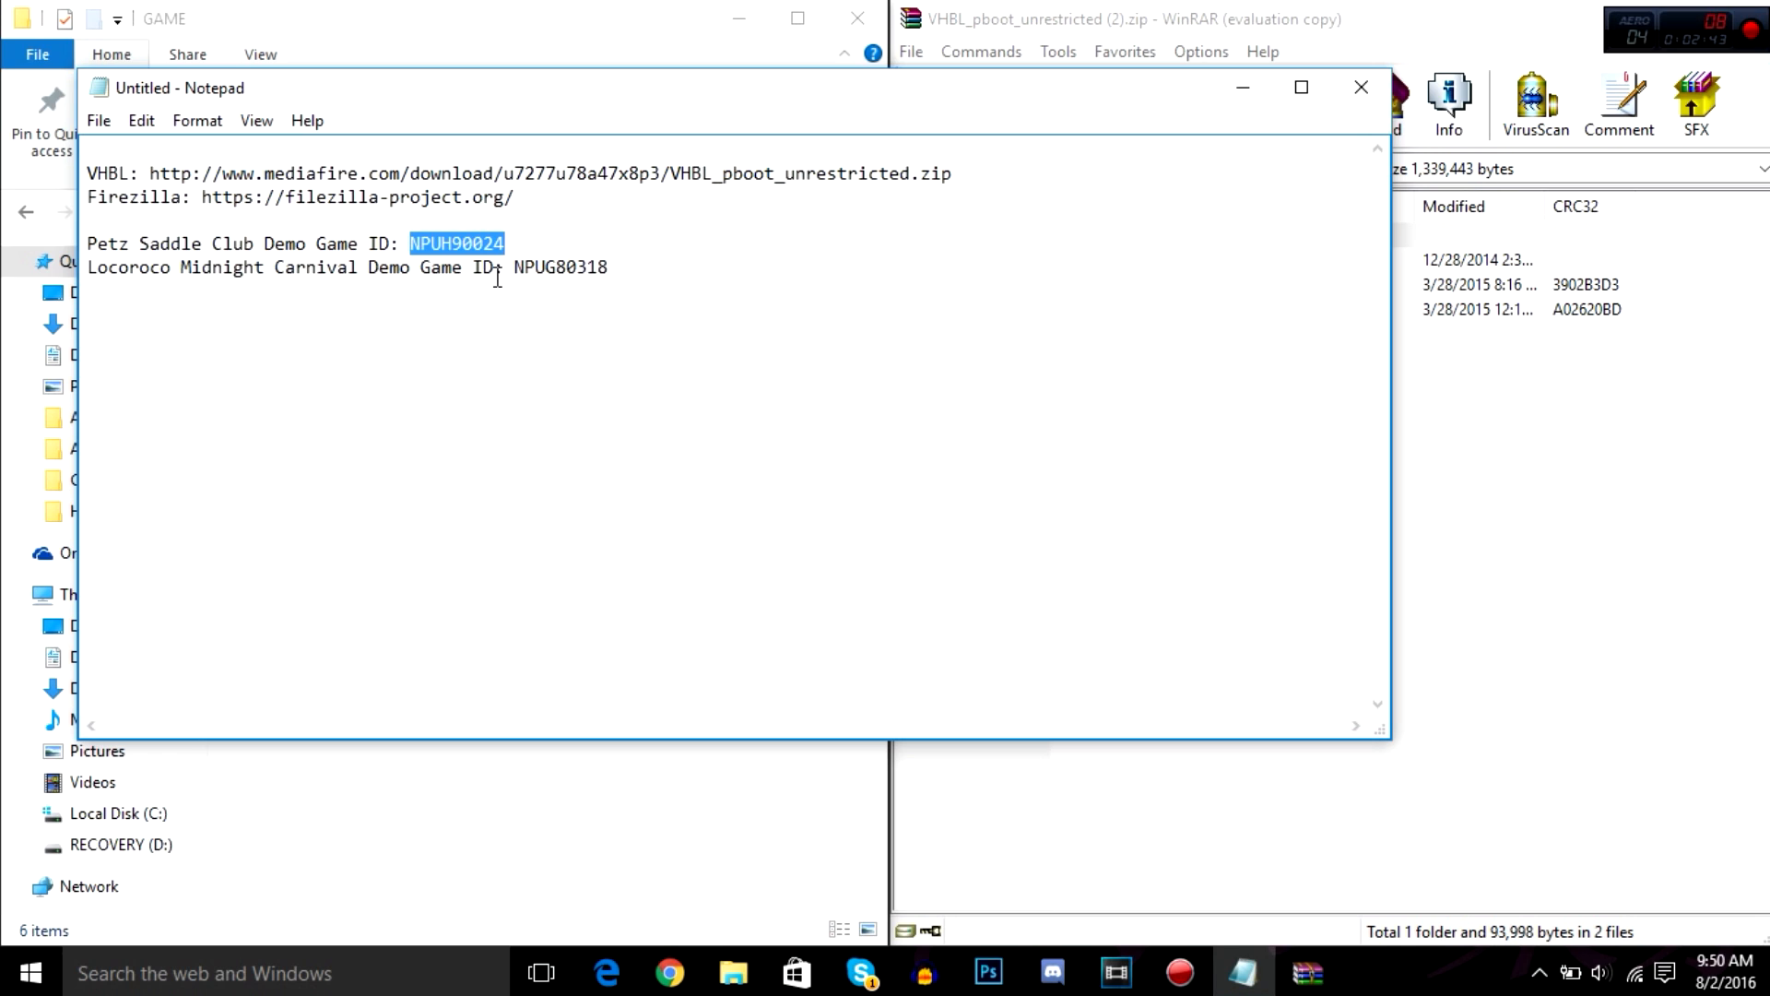
{"action": "double_click", "coordinate": [563, 268]}
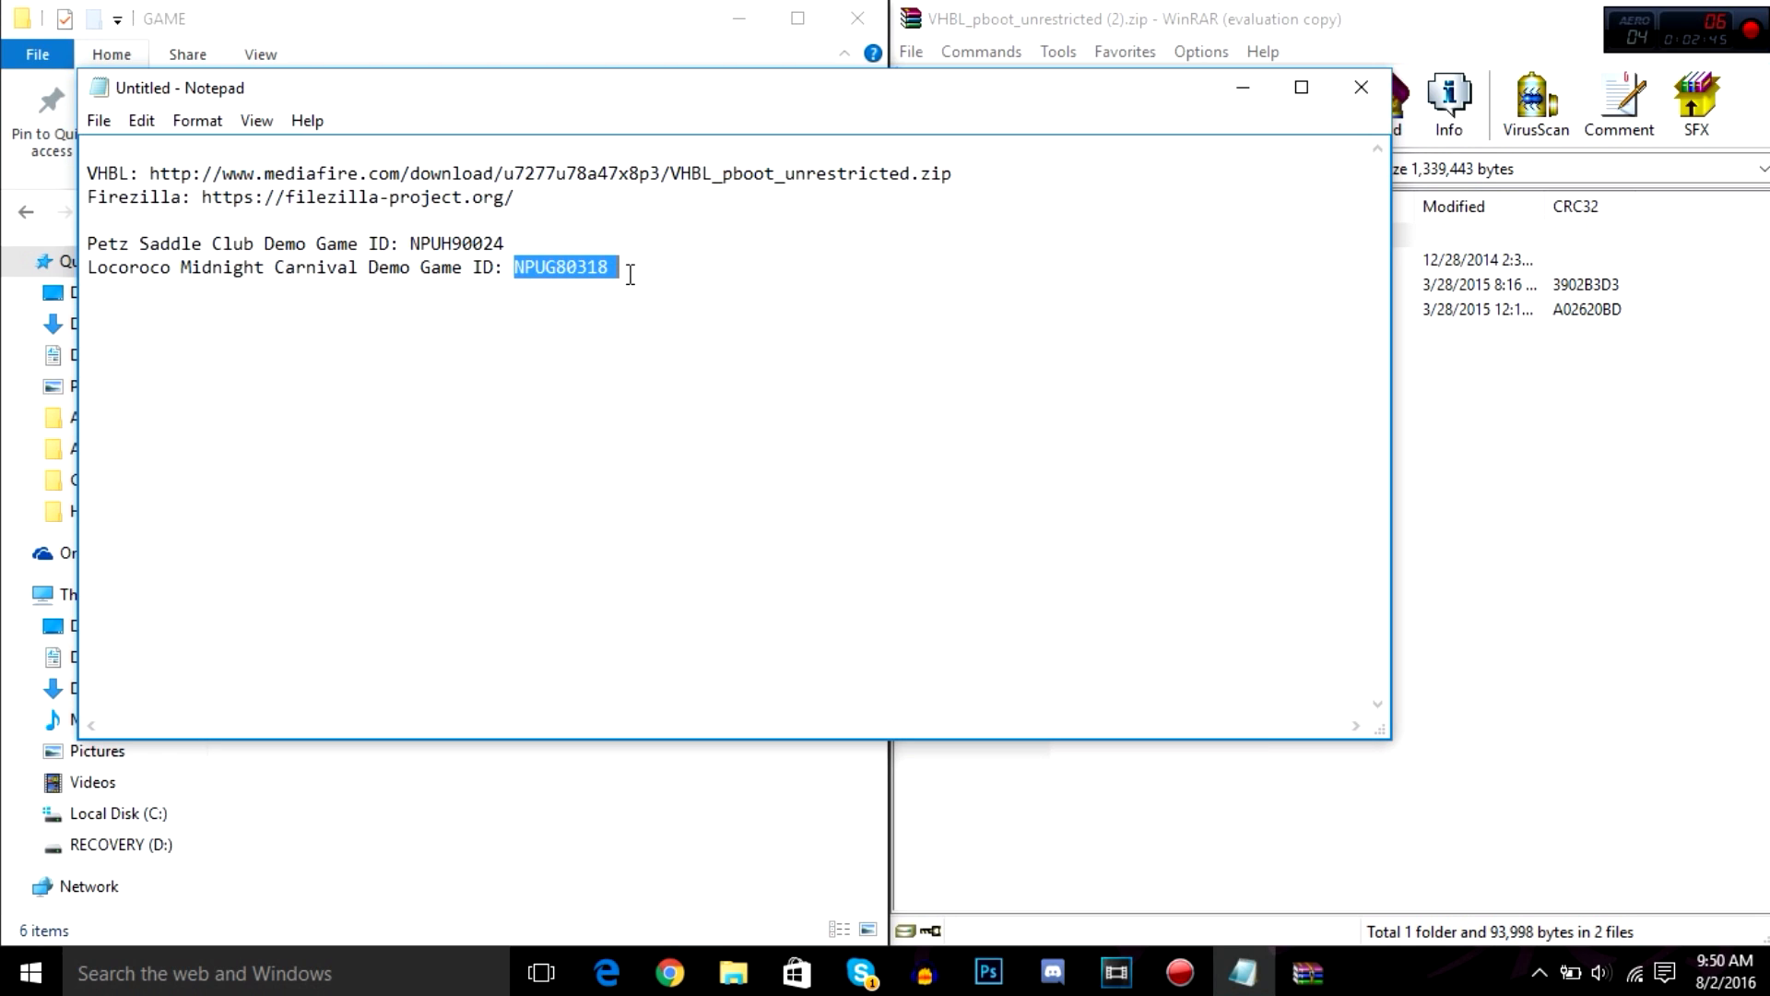
{"action": "mouse_move", "coordinate": [432, 251]}
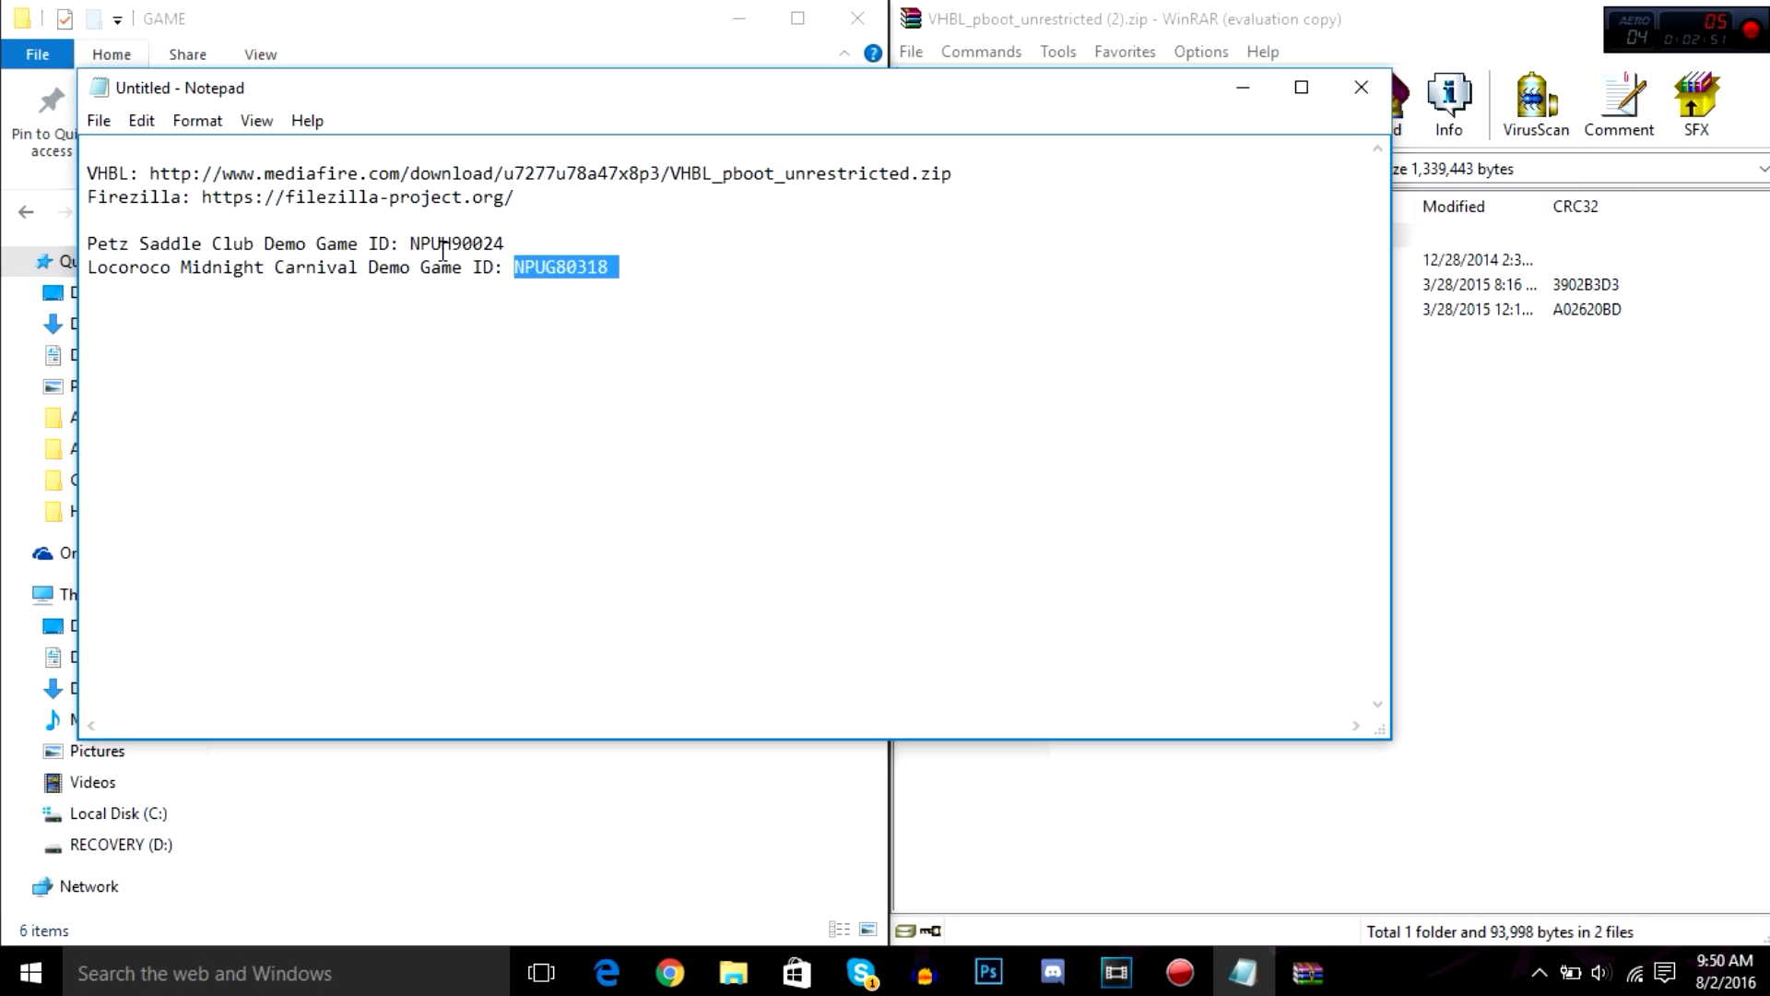
{"action": "double_click", "coordinate": [457, 243]}
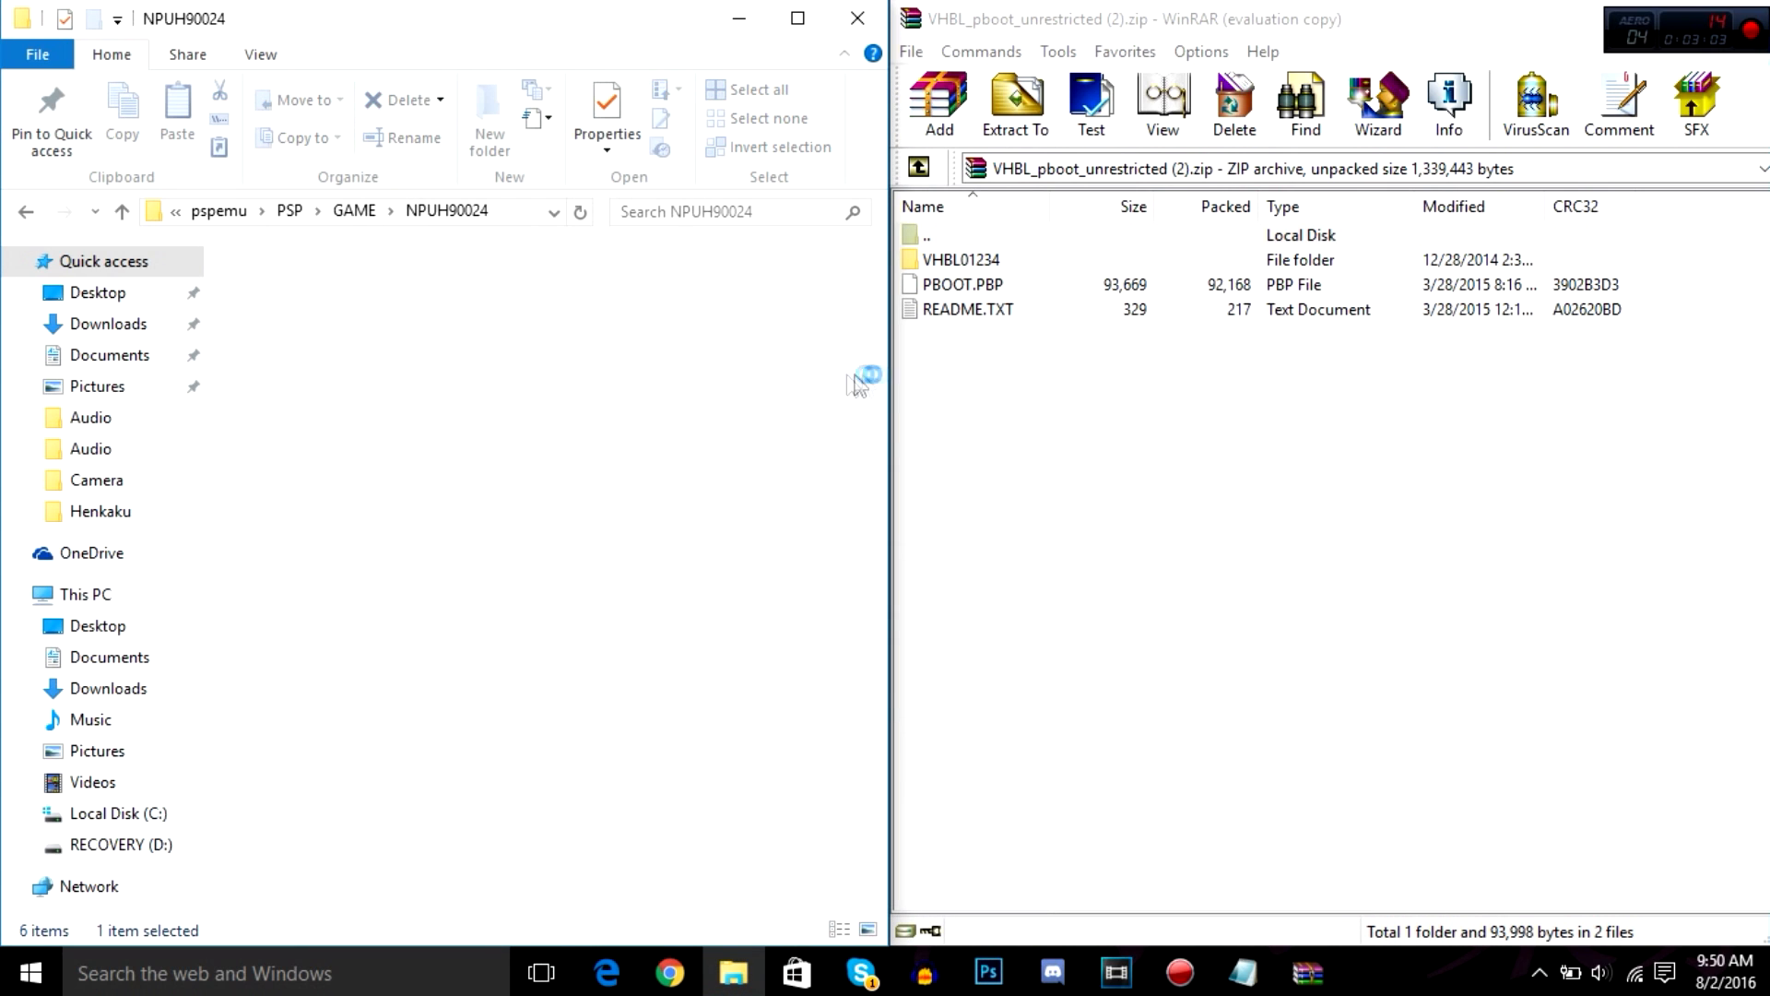
{"action": "mouse_move", "coordinate": [1005, 376]}
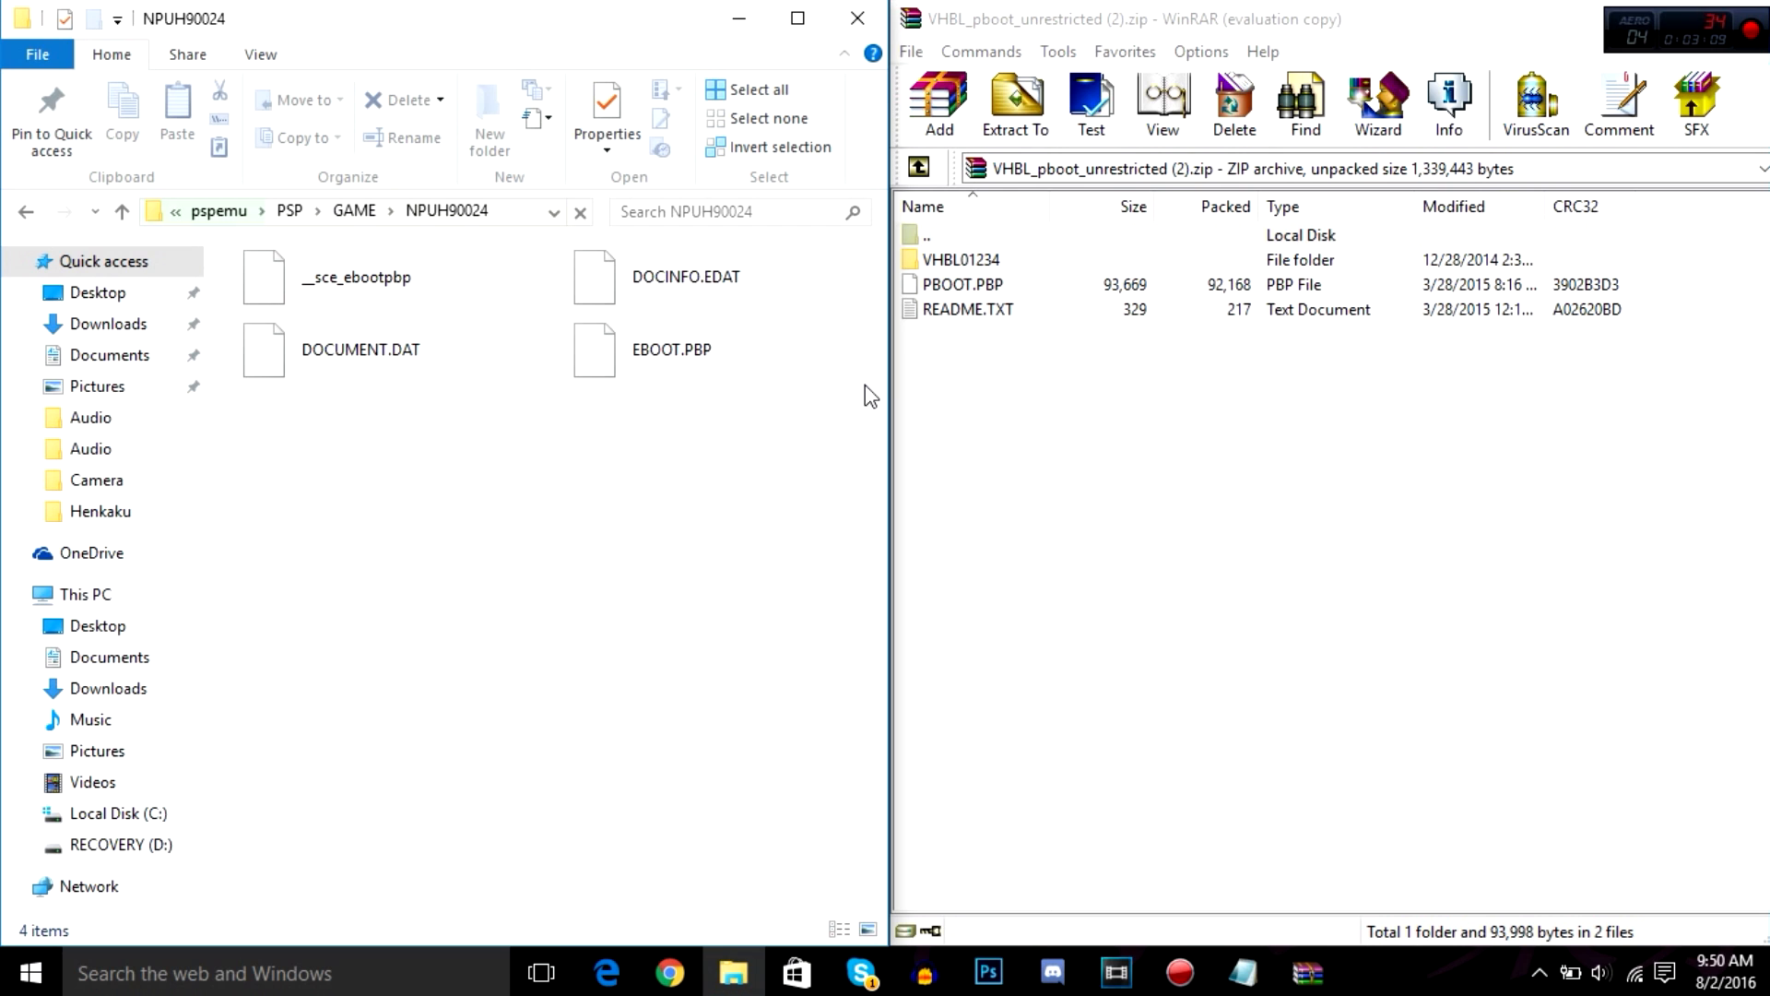
Select PBOOT.PBP in the VHBL archive in WinRAR.
{"action": "left_click", "coordinate": [963, 283]}
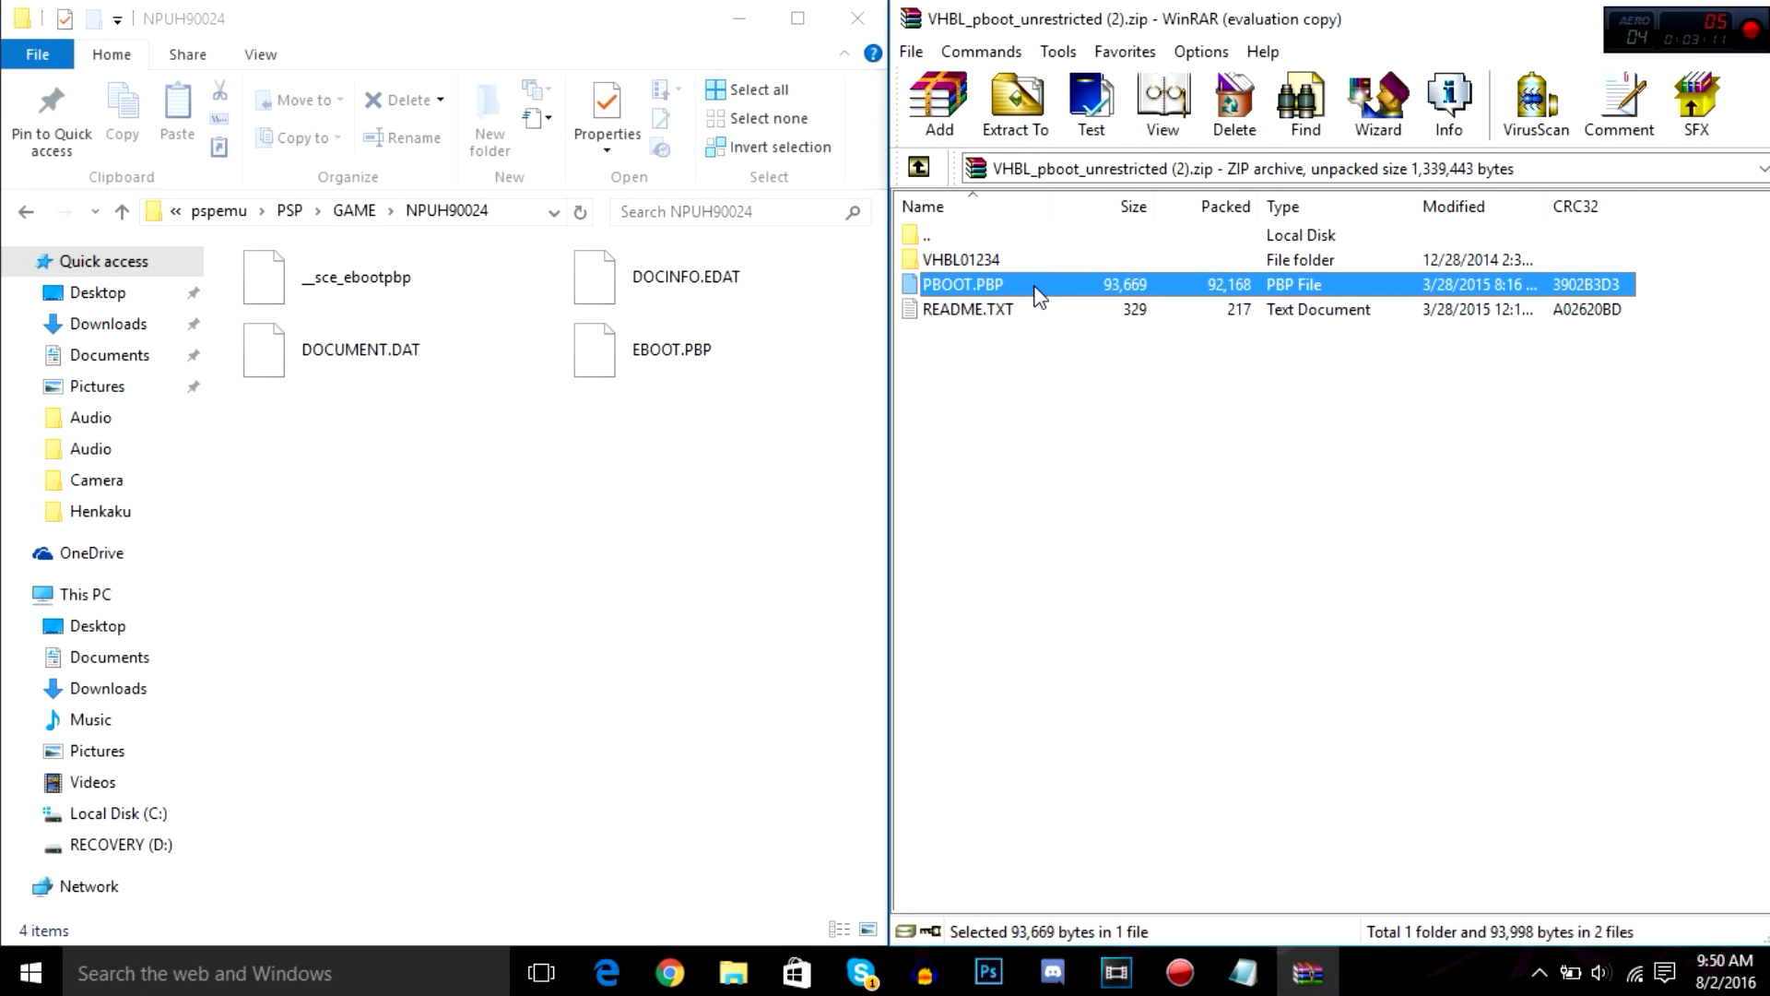
{"action": "mouse_move", "coordinate": [921, 666]}
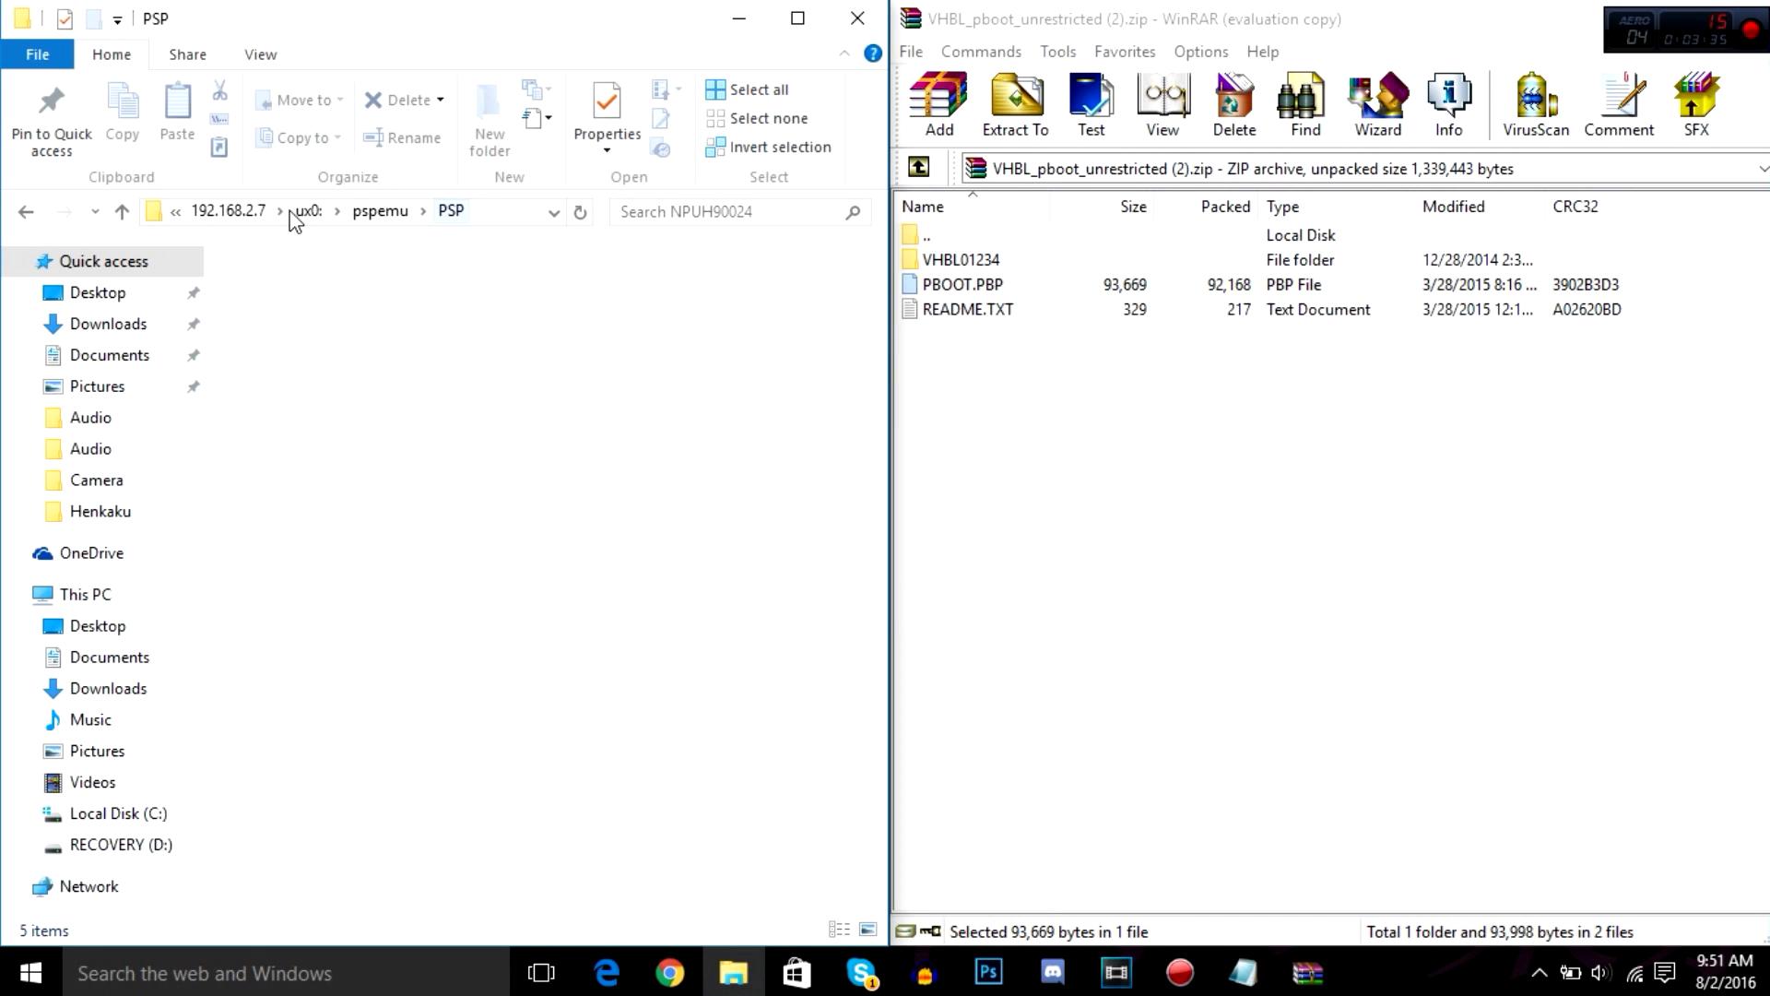
Open pspemu's SAVEDATA folder and select VHBL01234 in the archive.
{"action": "double_click", "coordinate": [365, 369]}
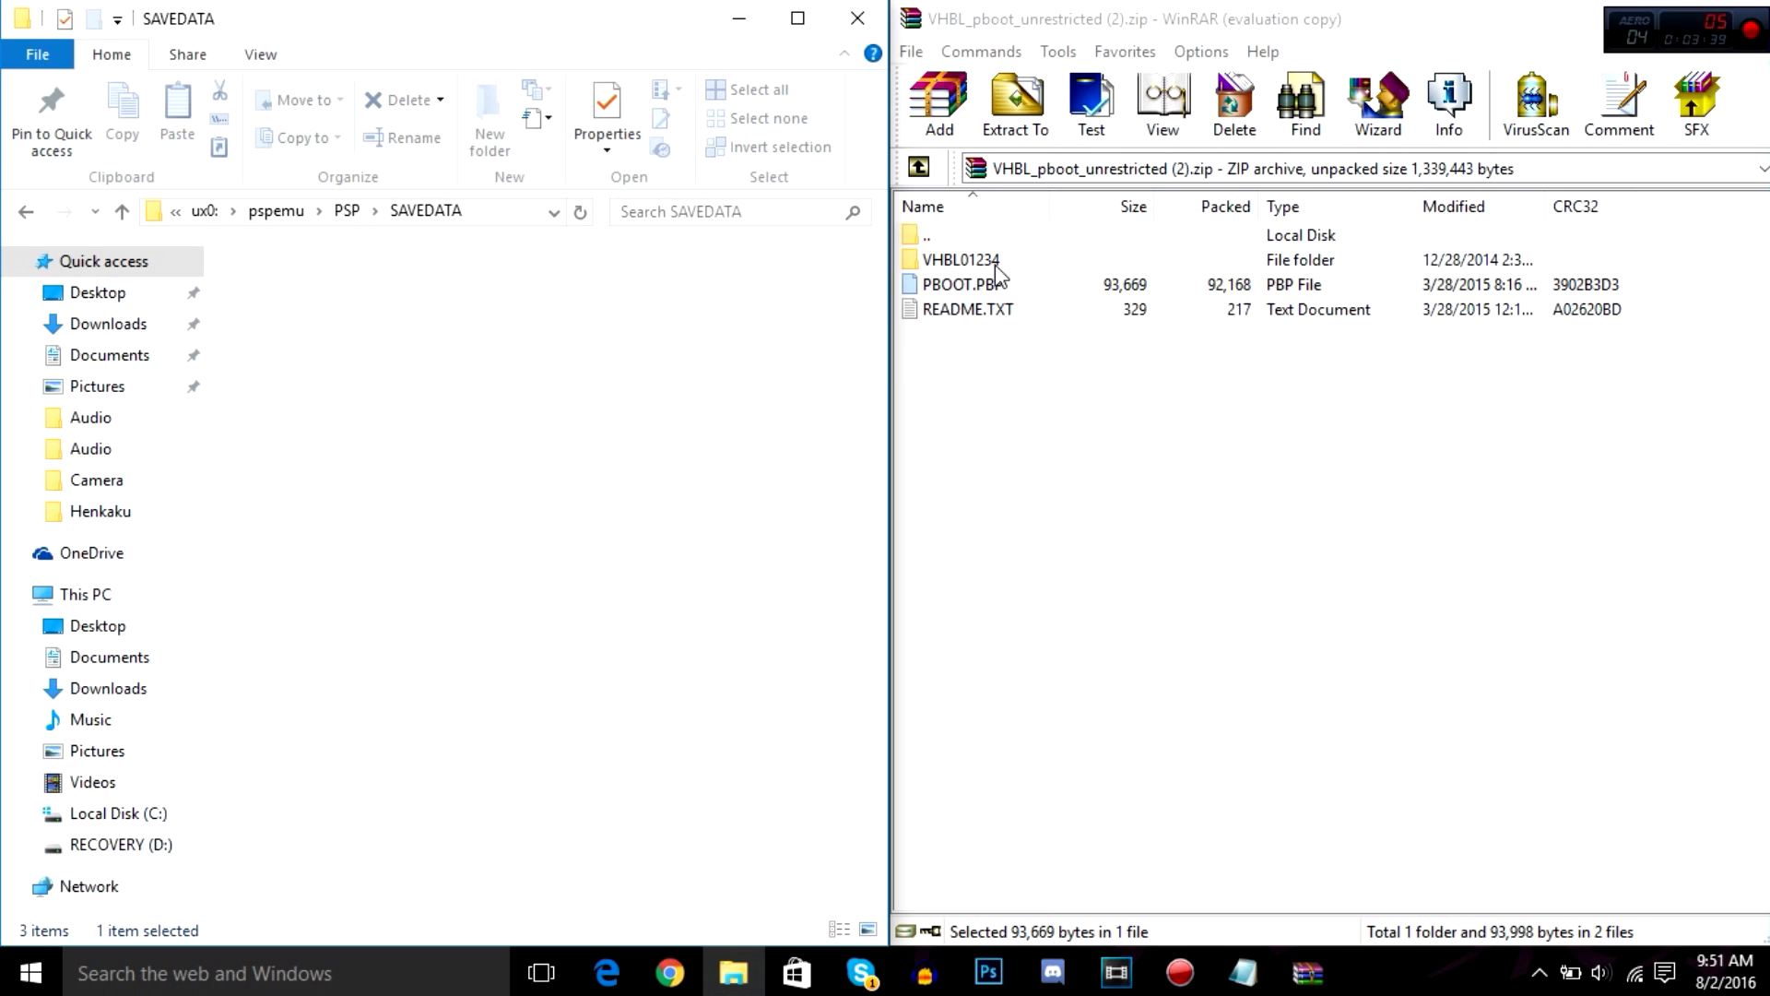
{"action": "left_click", "coordinate": [961, 258]}
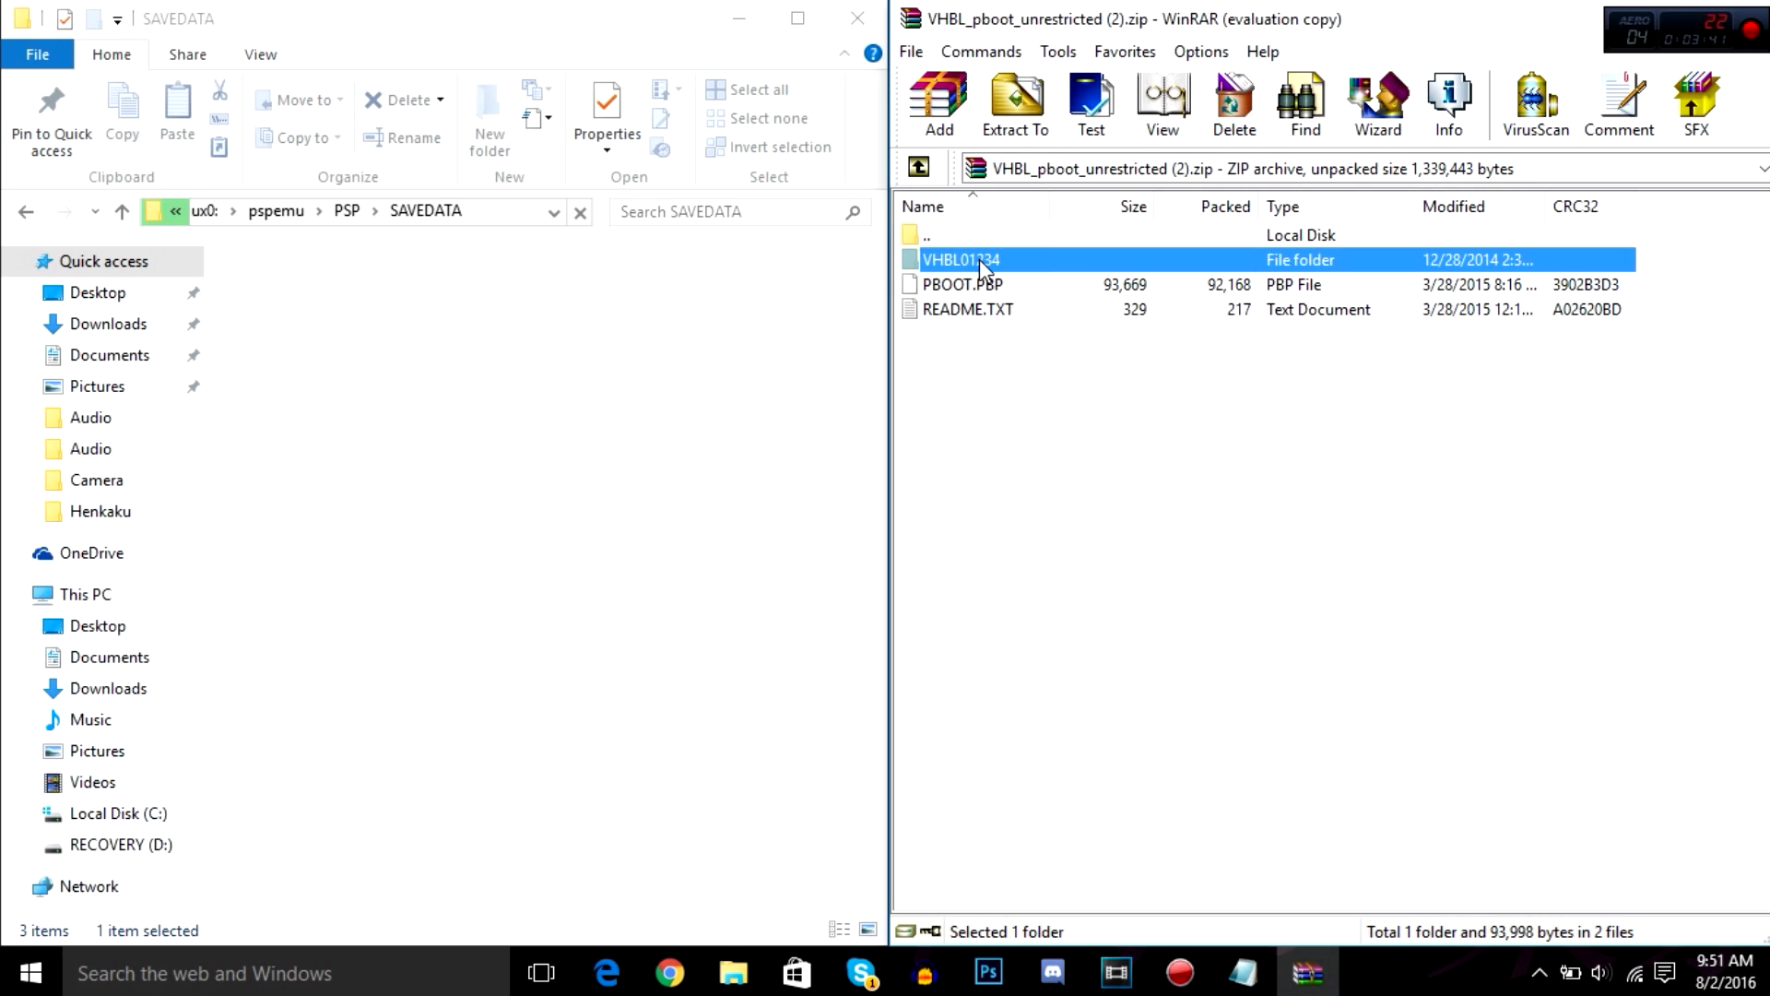
{"action": "mouse_move", "coordinate": [924, 367]}
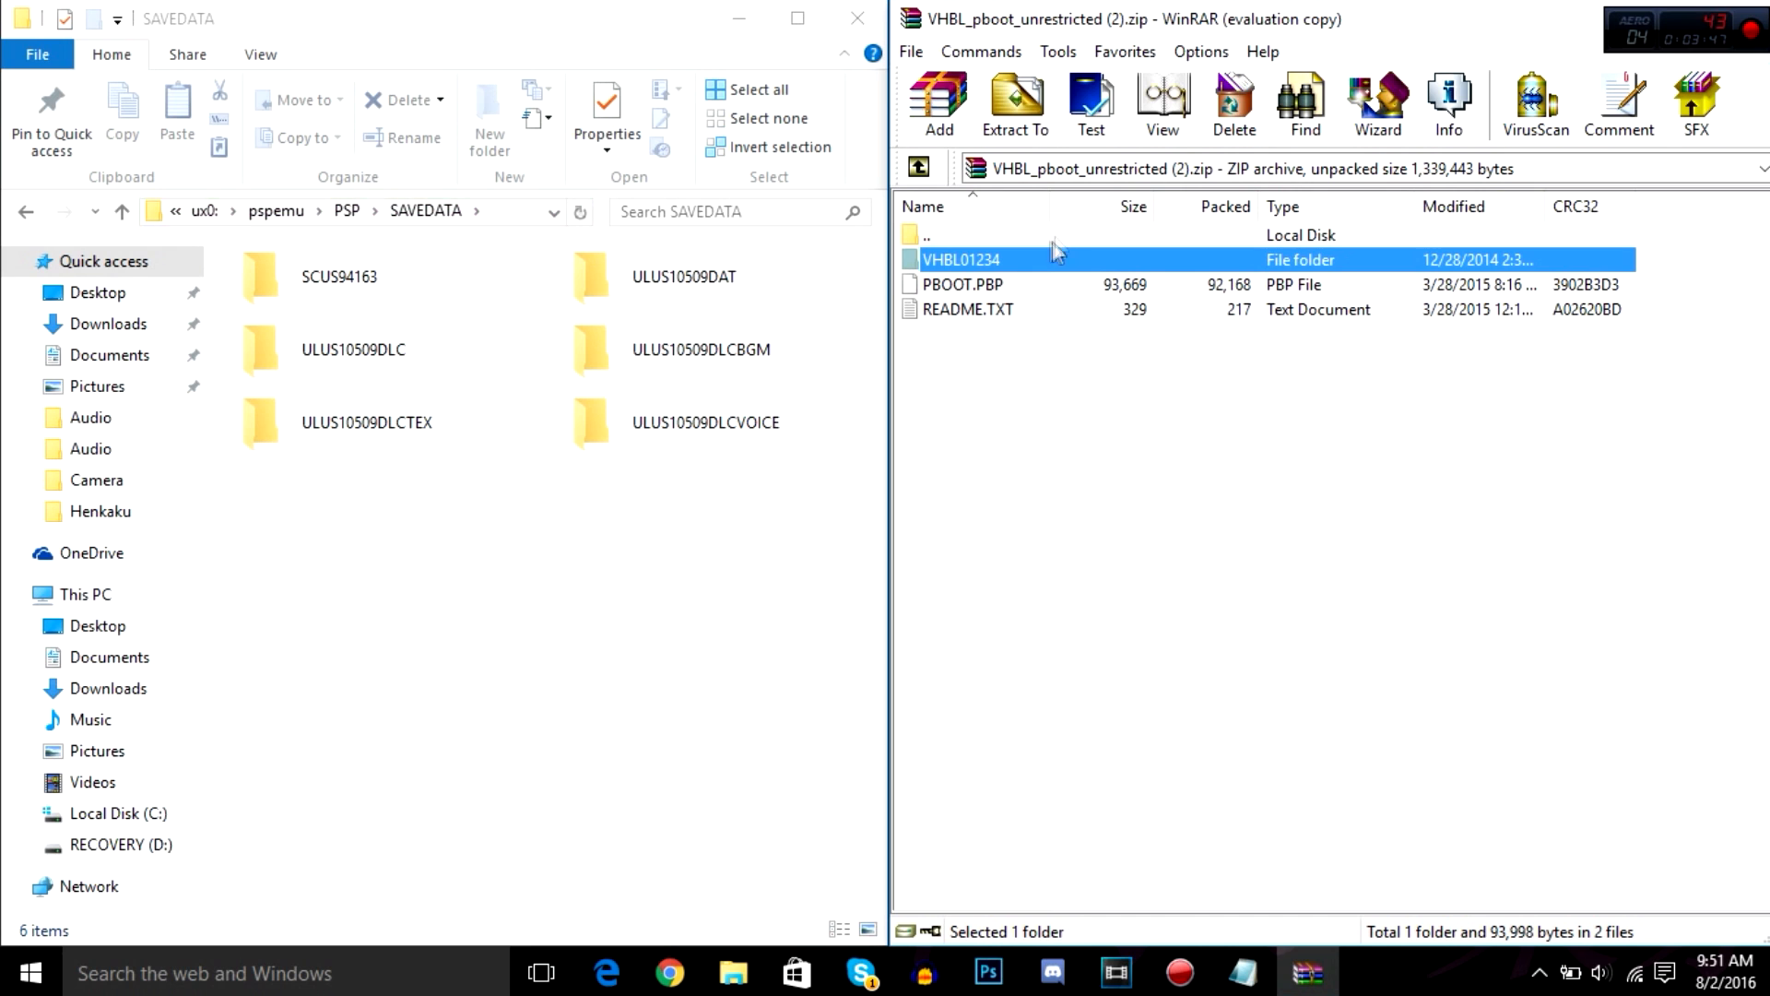
{"action": "mouse_move", "coordinate": [926, 660]}
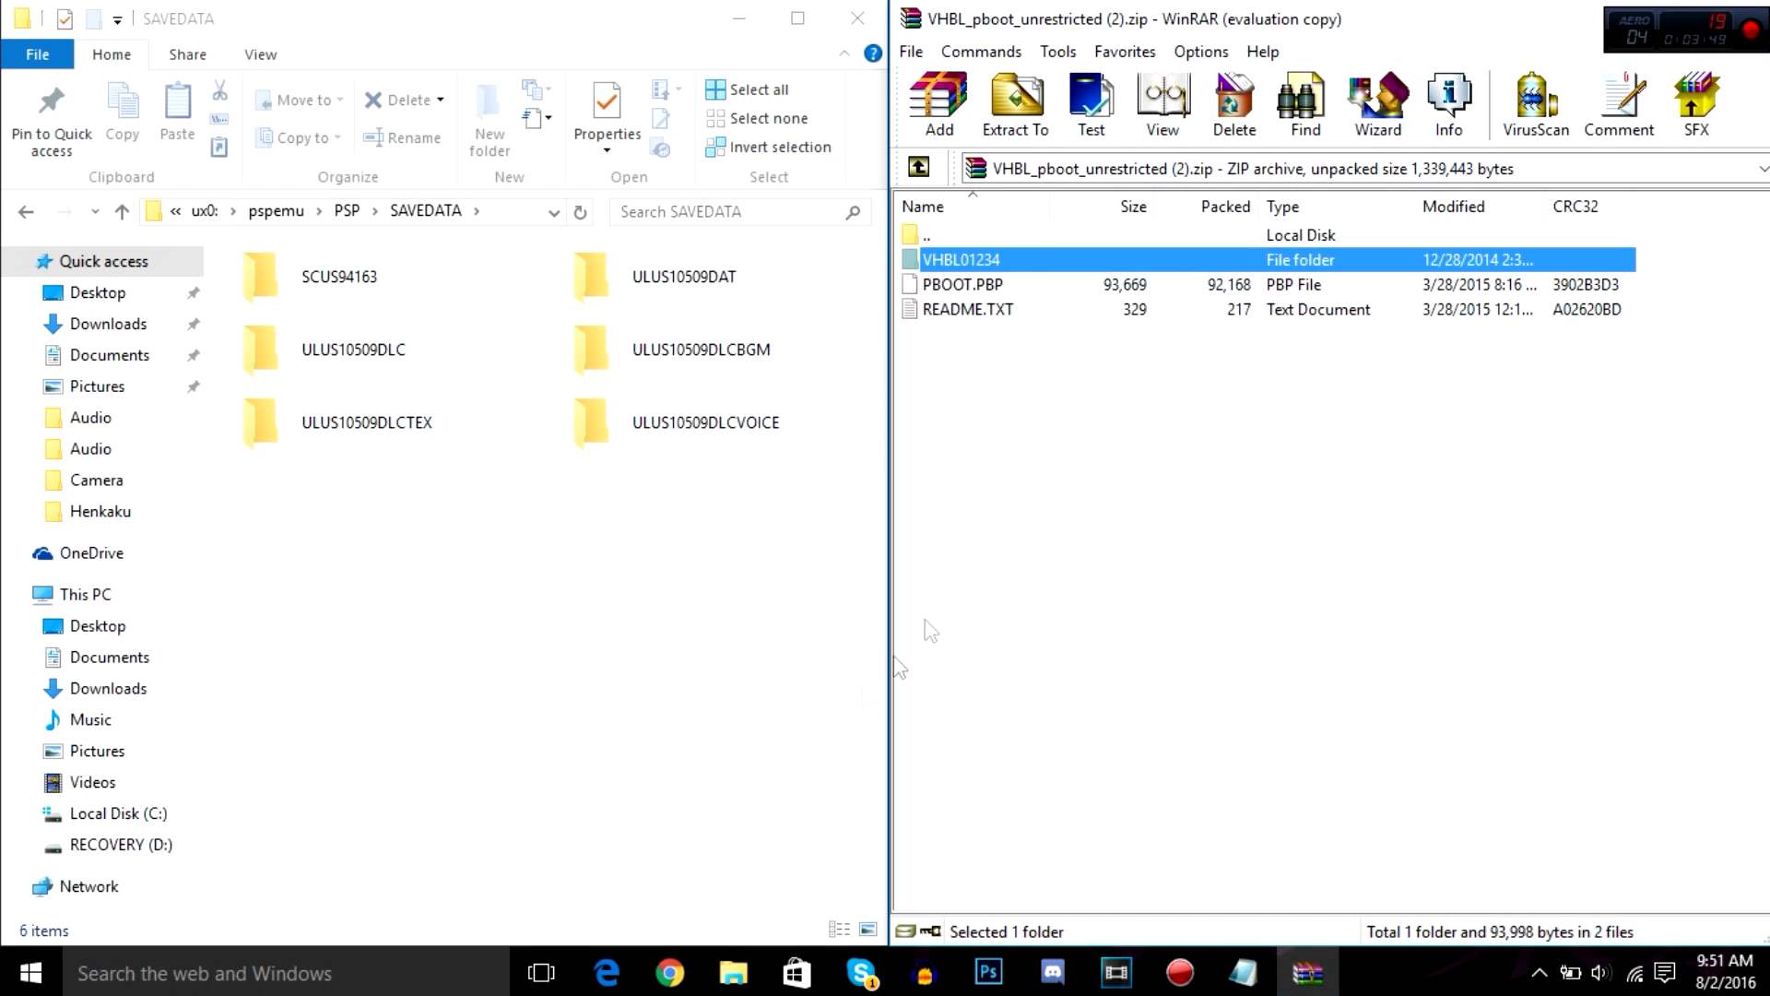